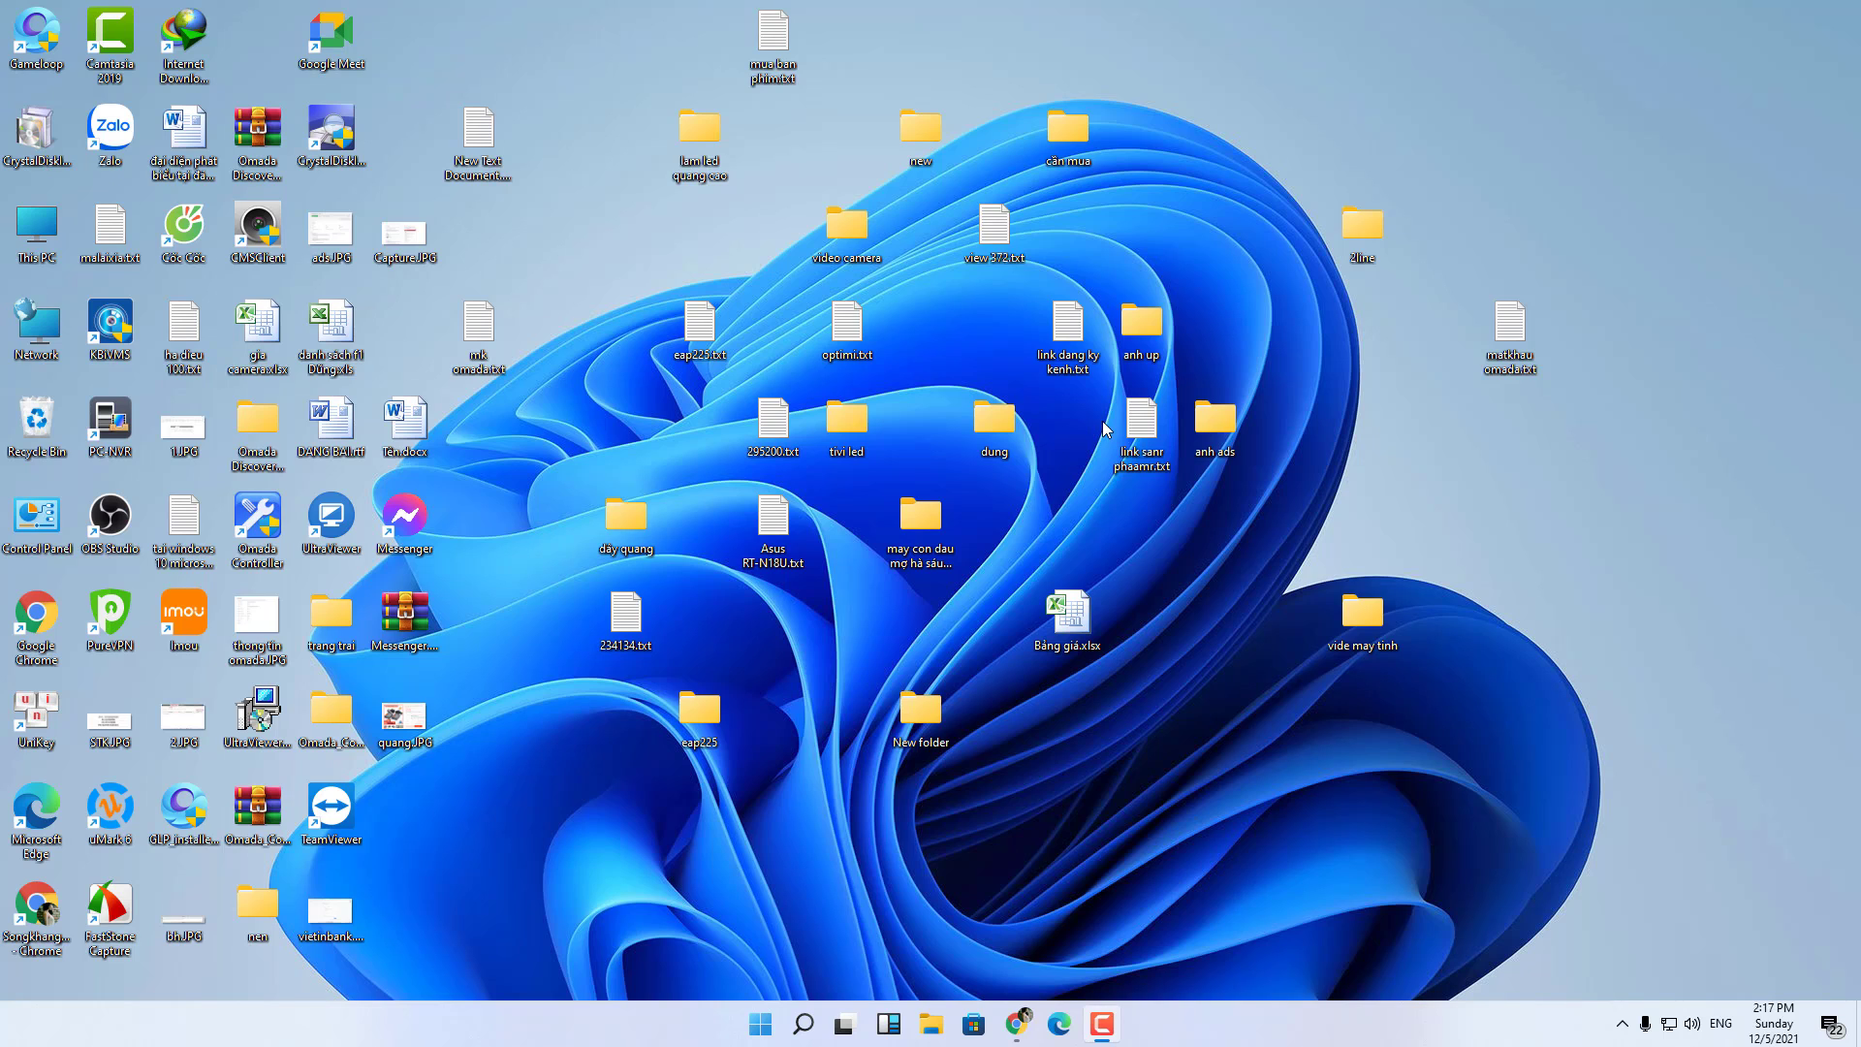
Search Windows for "phot" so the Photos app shows as the best match.
{"action": "right_click", "coordinate": [1103, 431]}
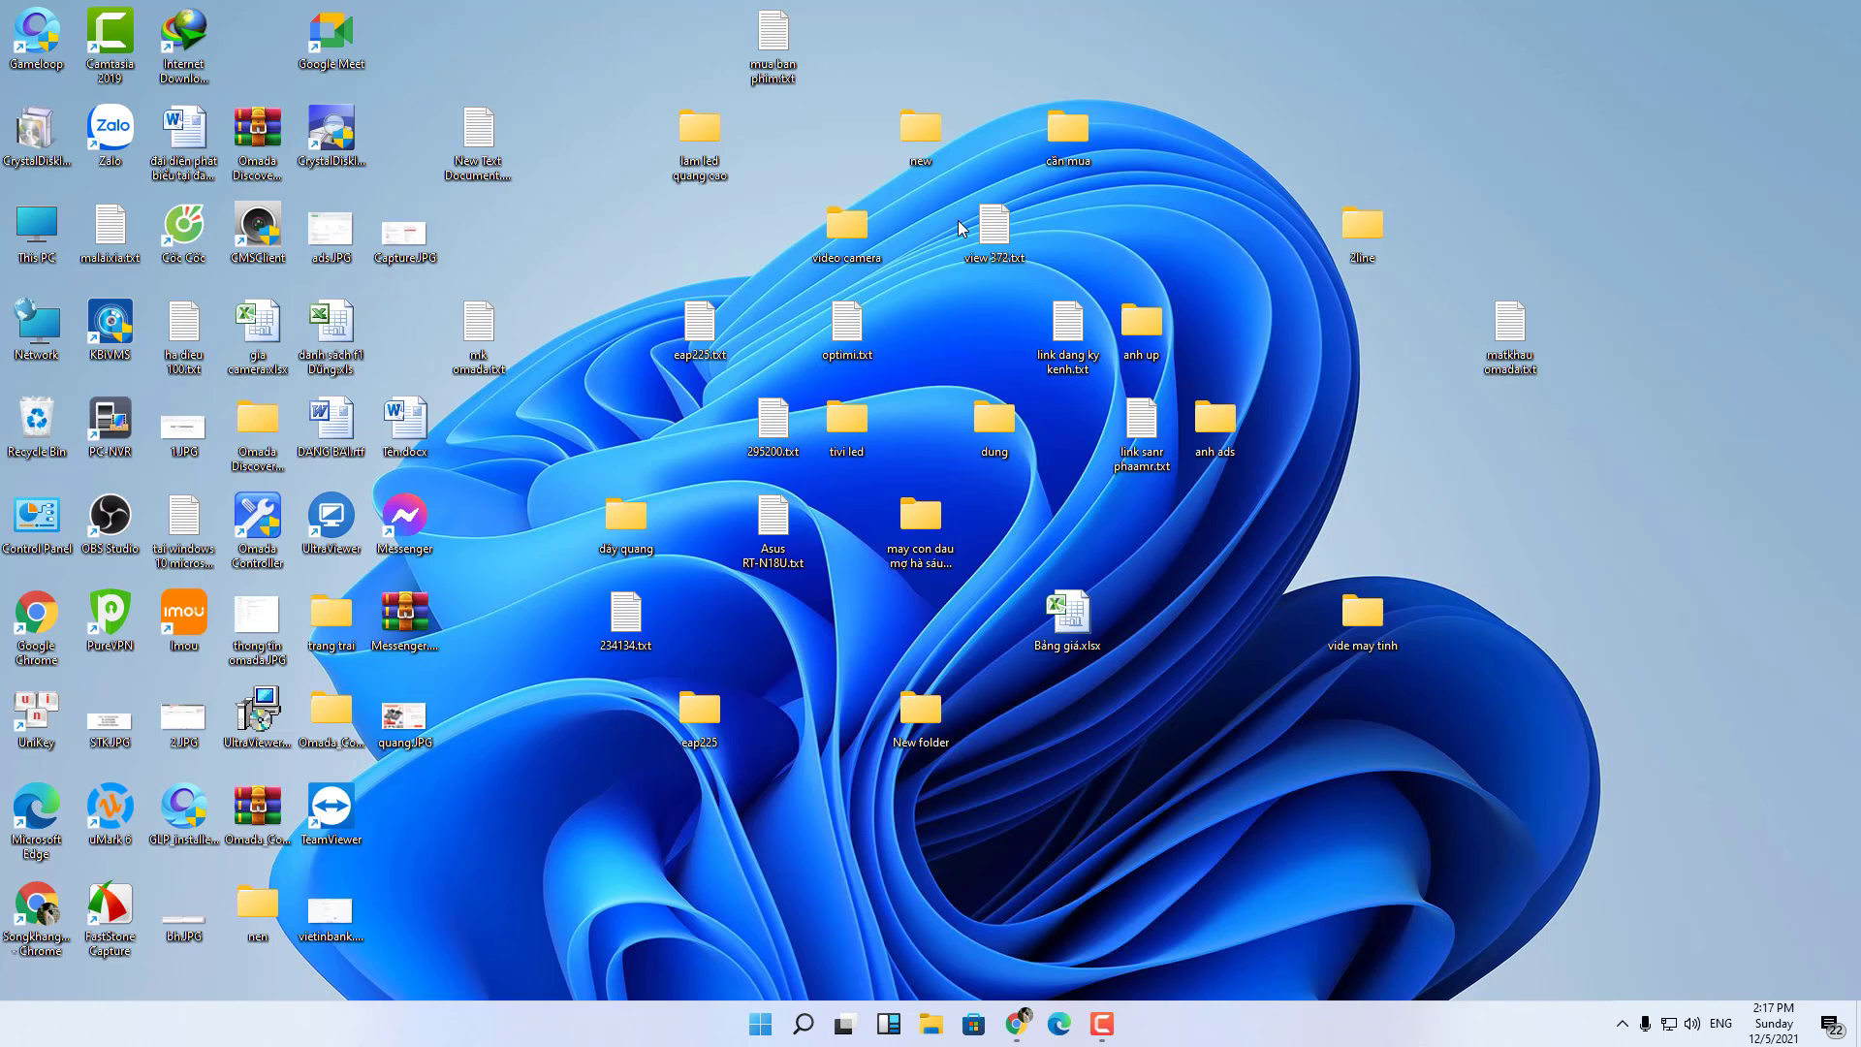
{"action": "double_click", "coordinate": [1361, 617]}
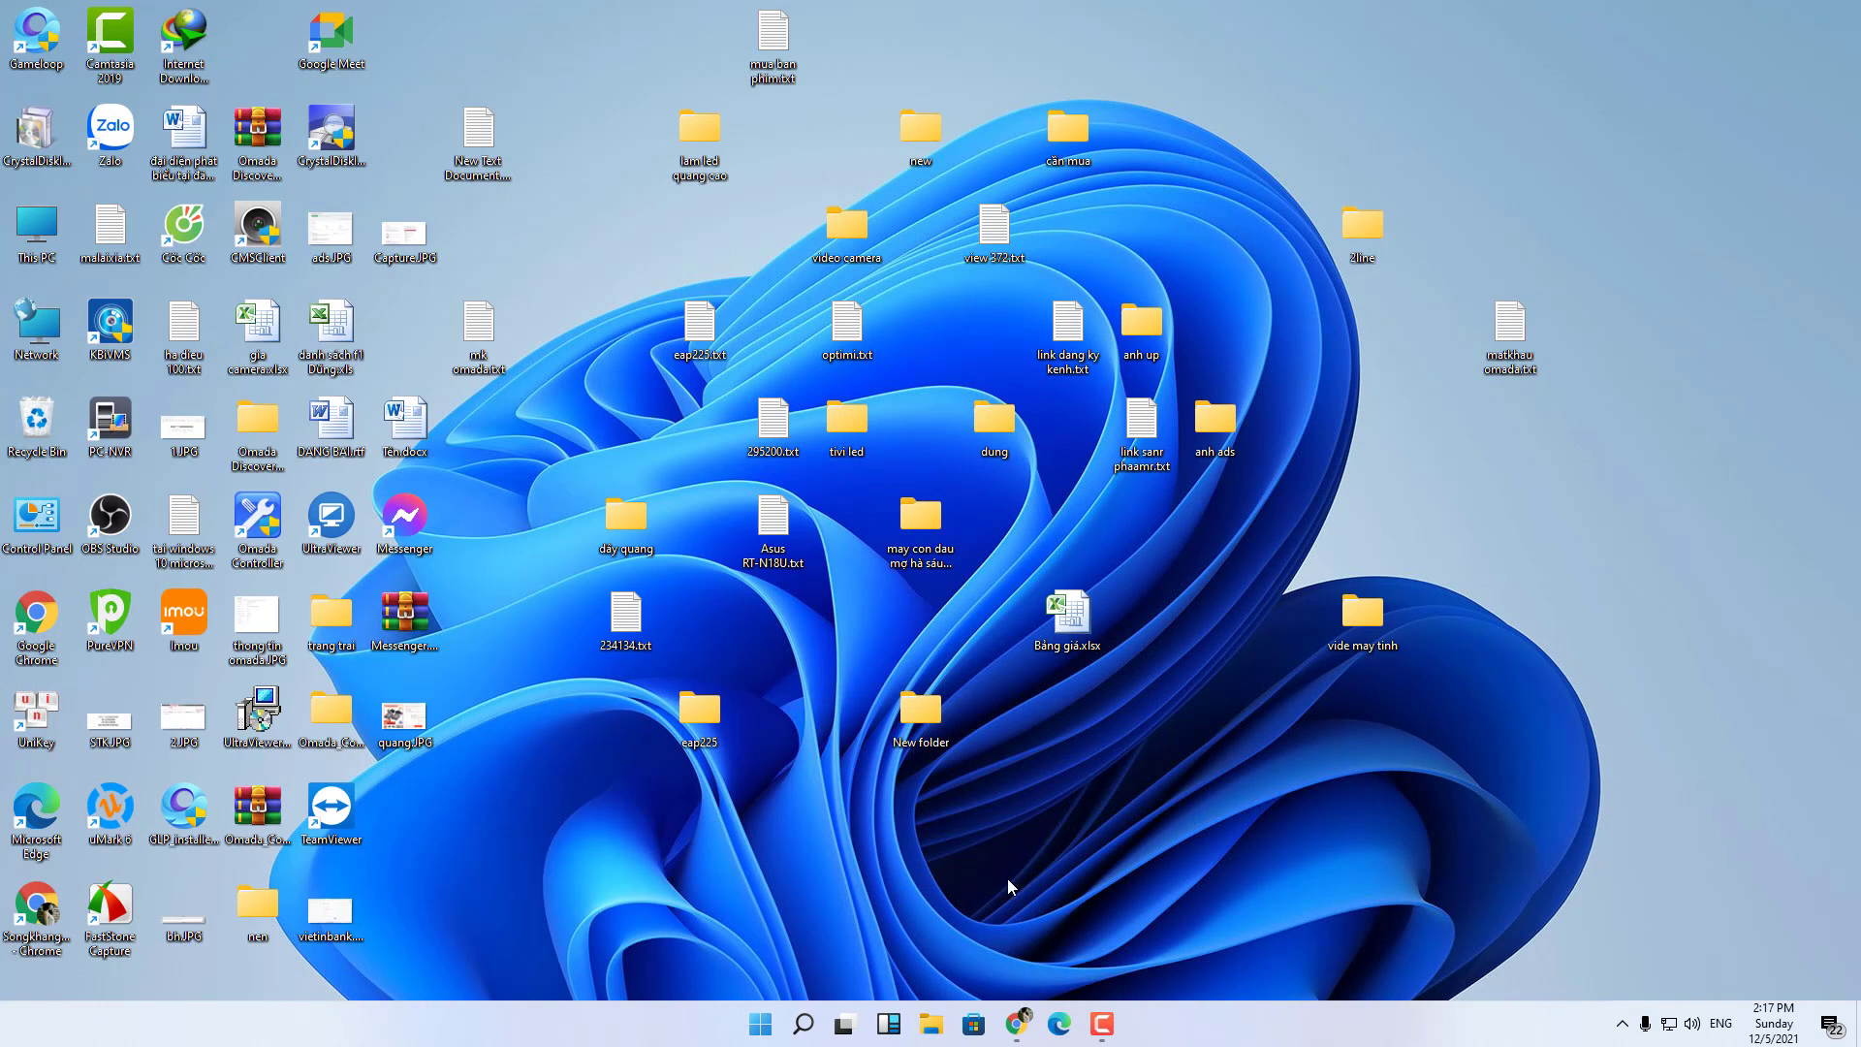
{"action": "left_click", "coordinate": [803, 1023]}
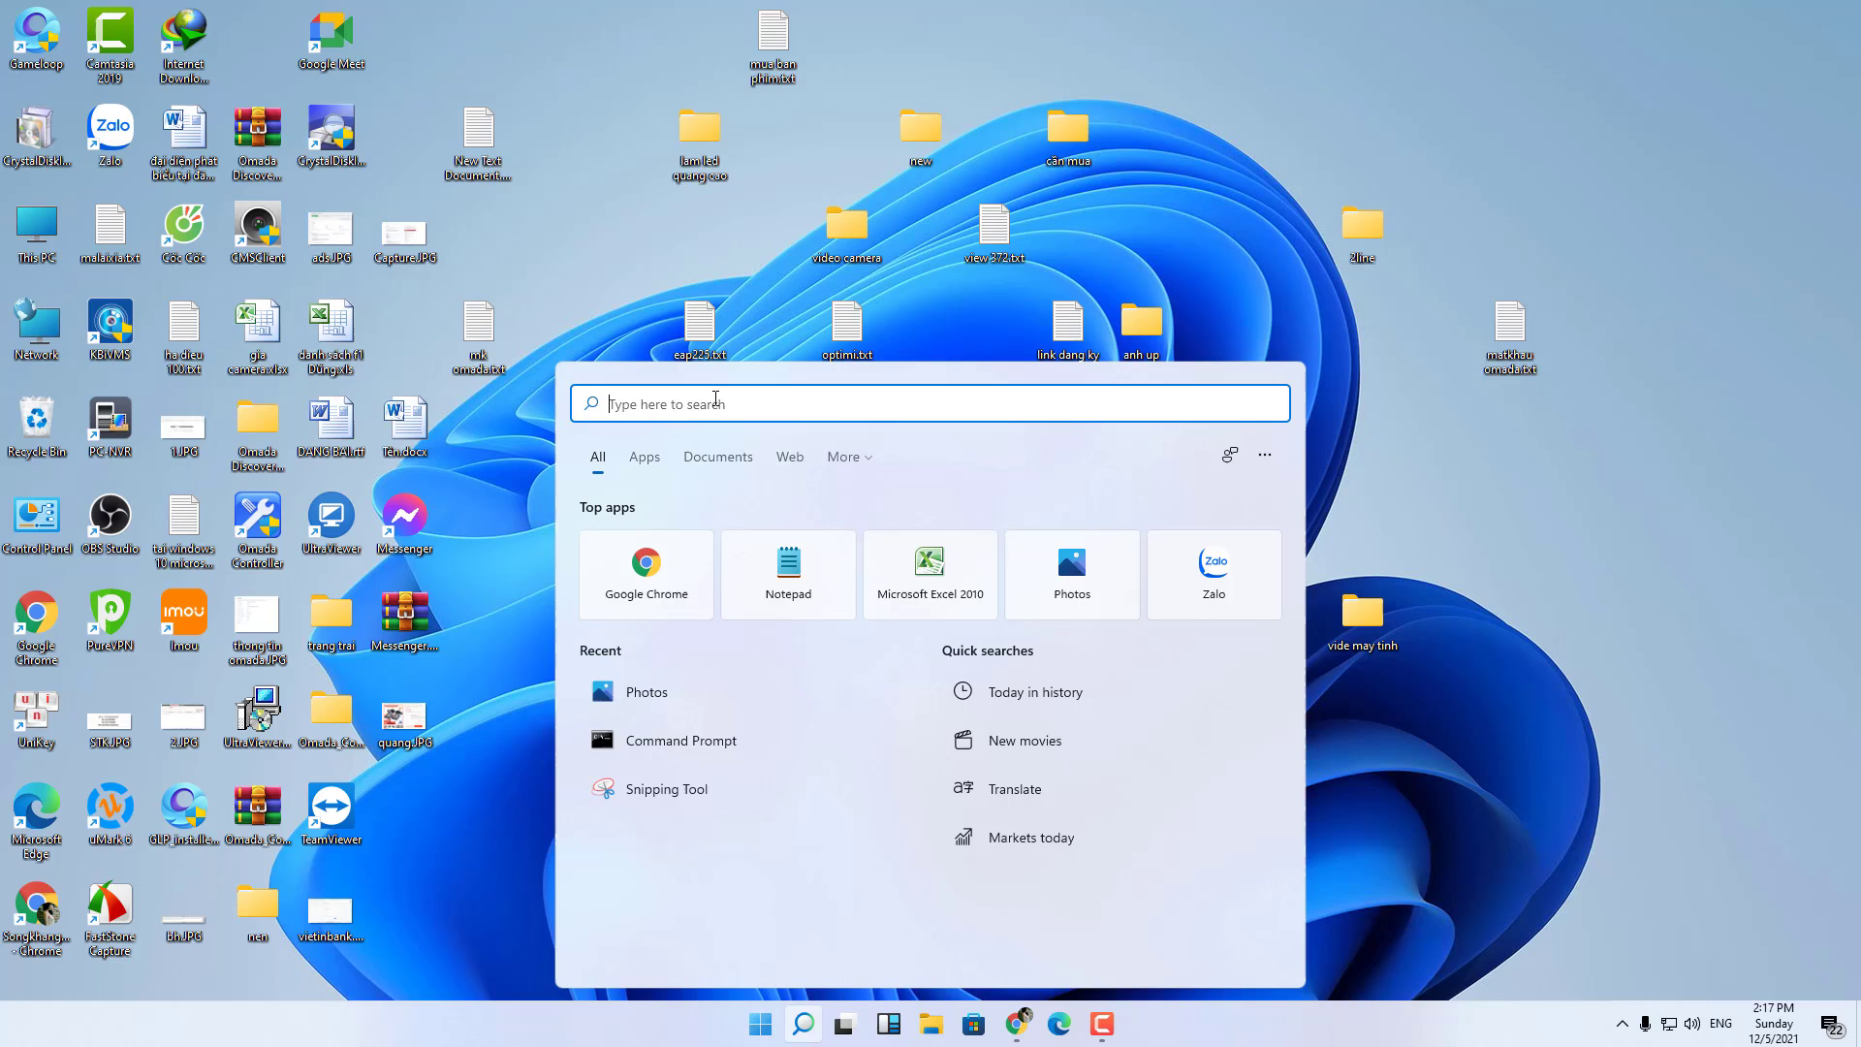
{"action": "type", "text": "phot"}
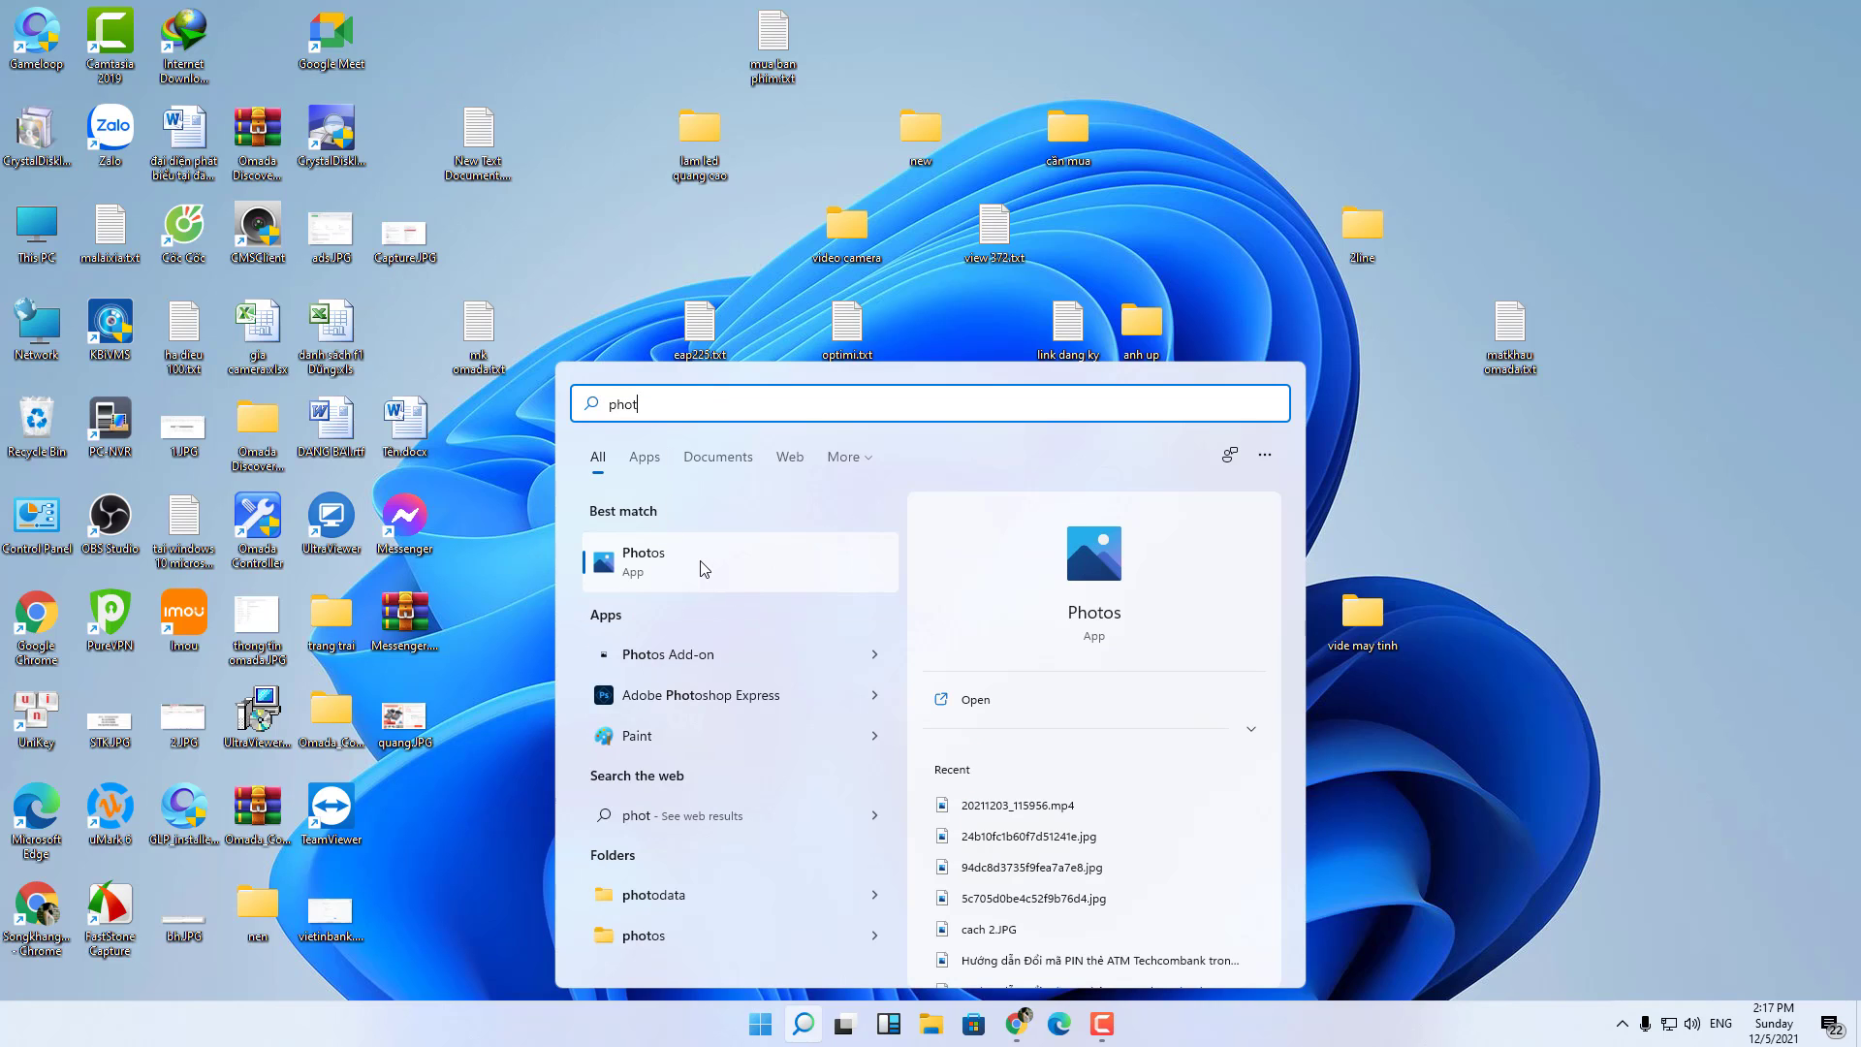
Launch Photos, dismiss the Import tip and show the New video options.
{"action": "left_click", "coordinate": [641, 561]}
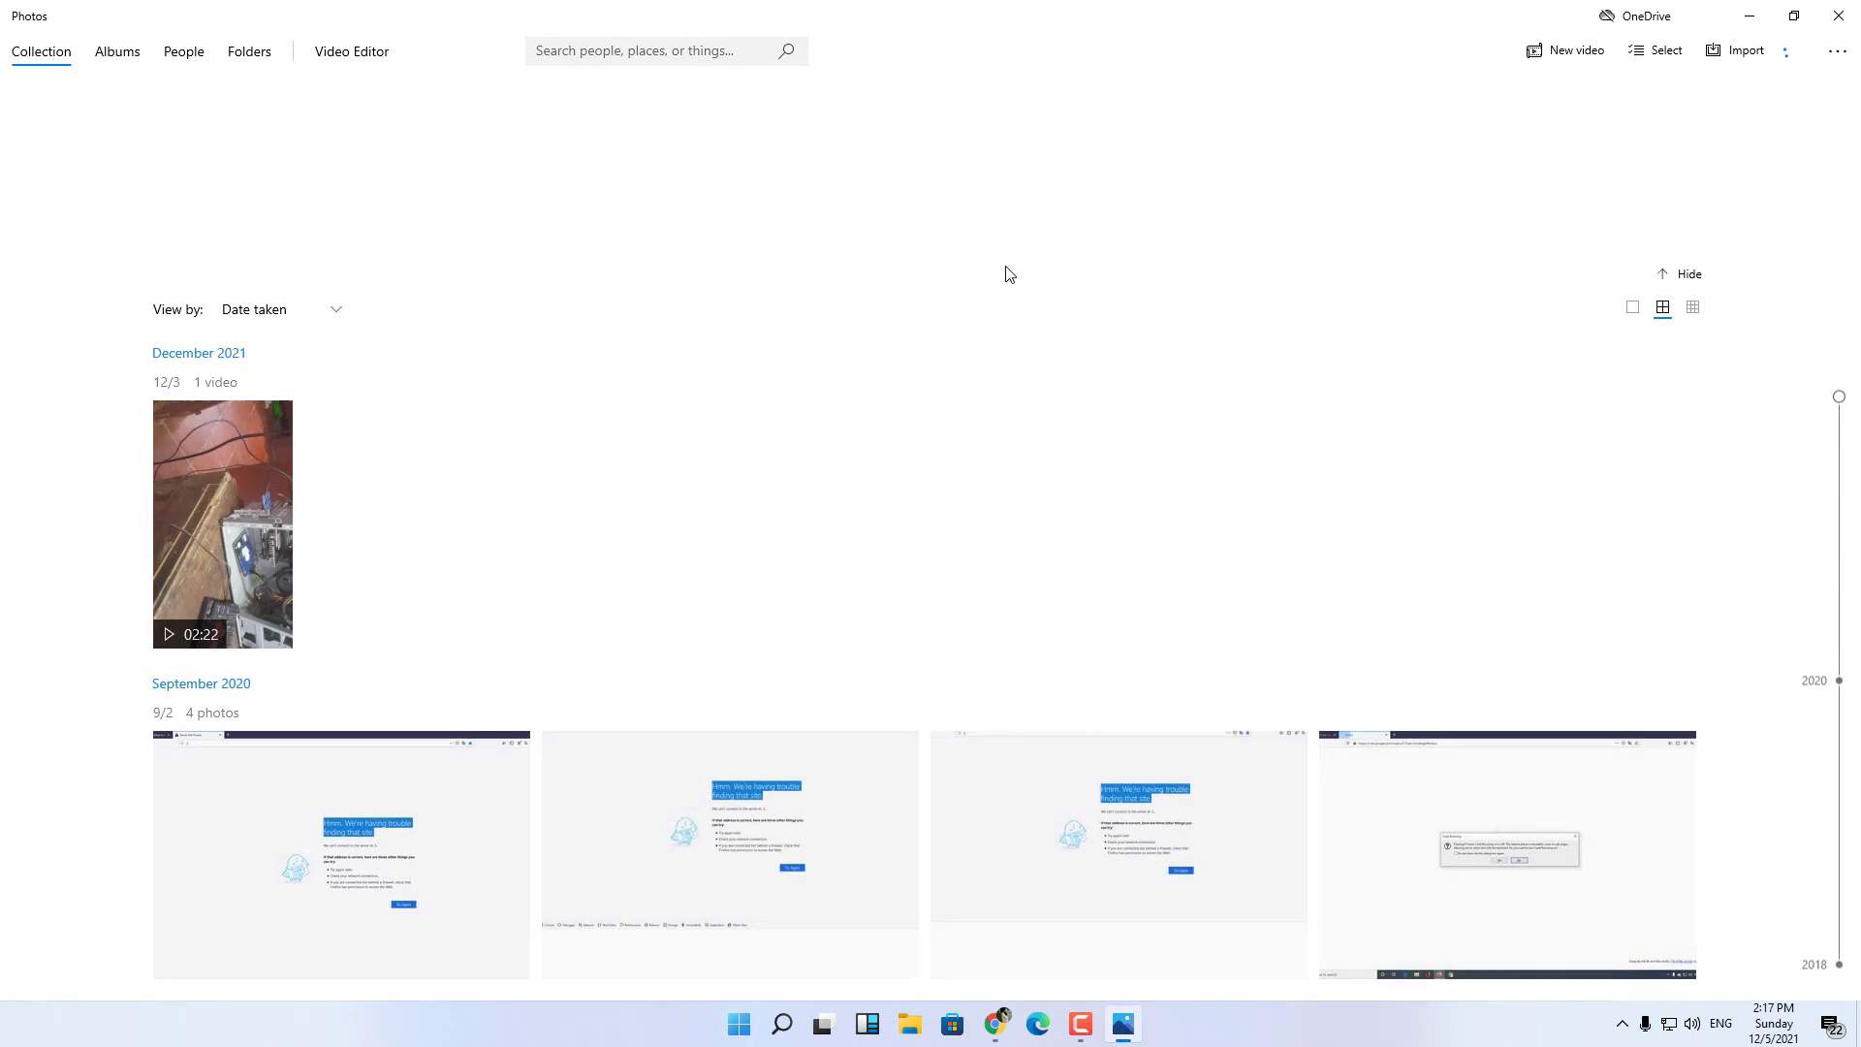
{"action": "scroll", "scroll_direction": "down", "scroll_amount": 3}
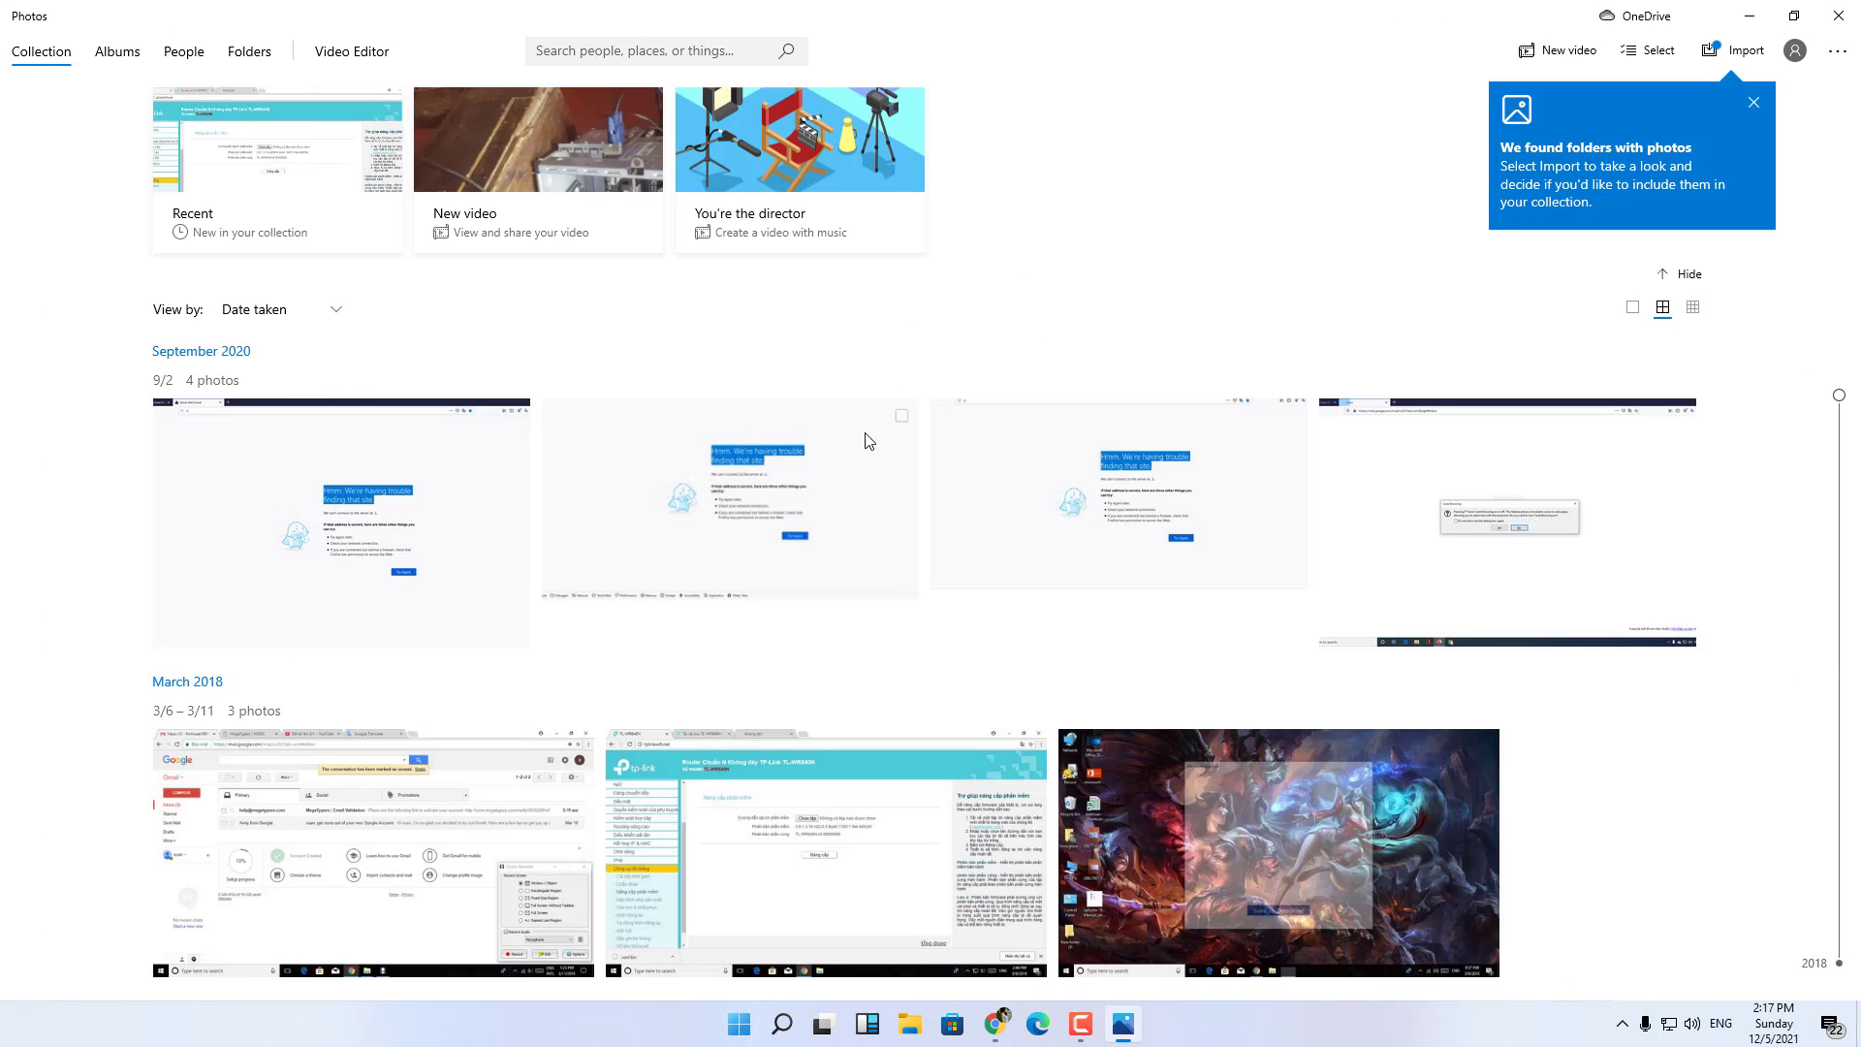
{"action": "mouse_move", "coordinate": [867, 446]}
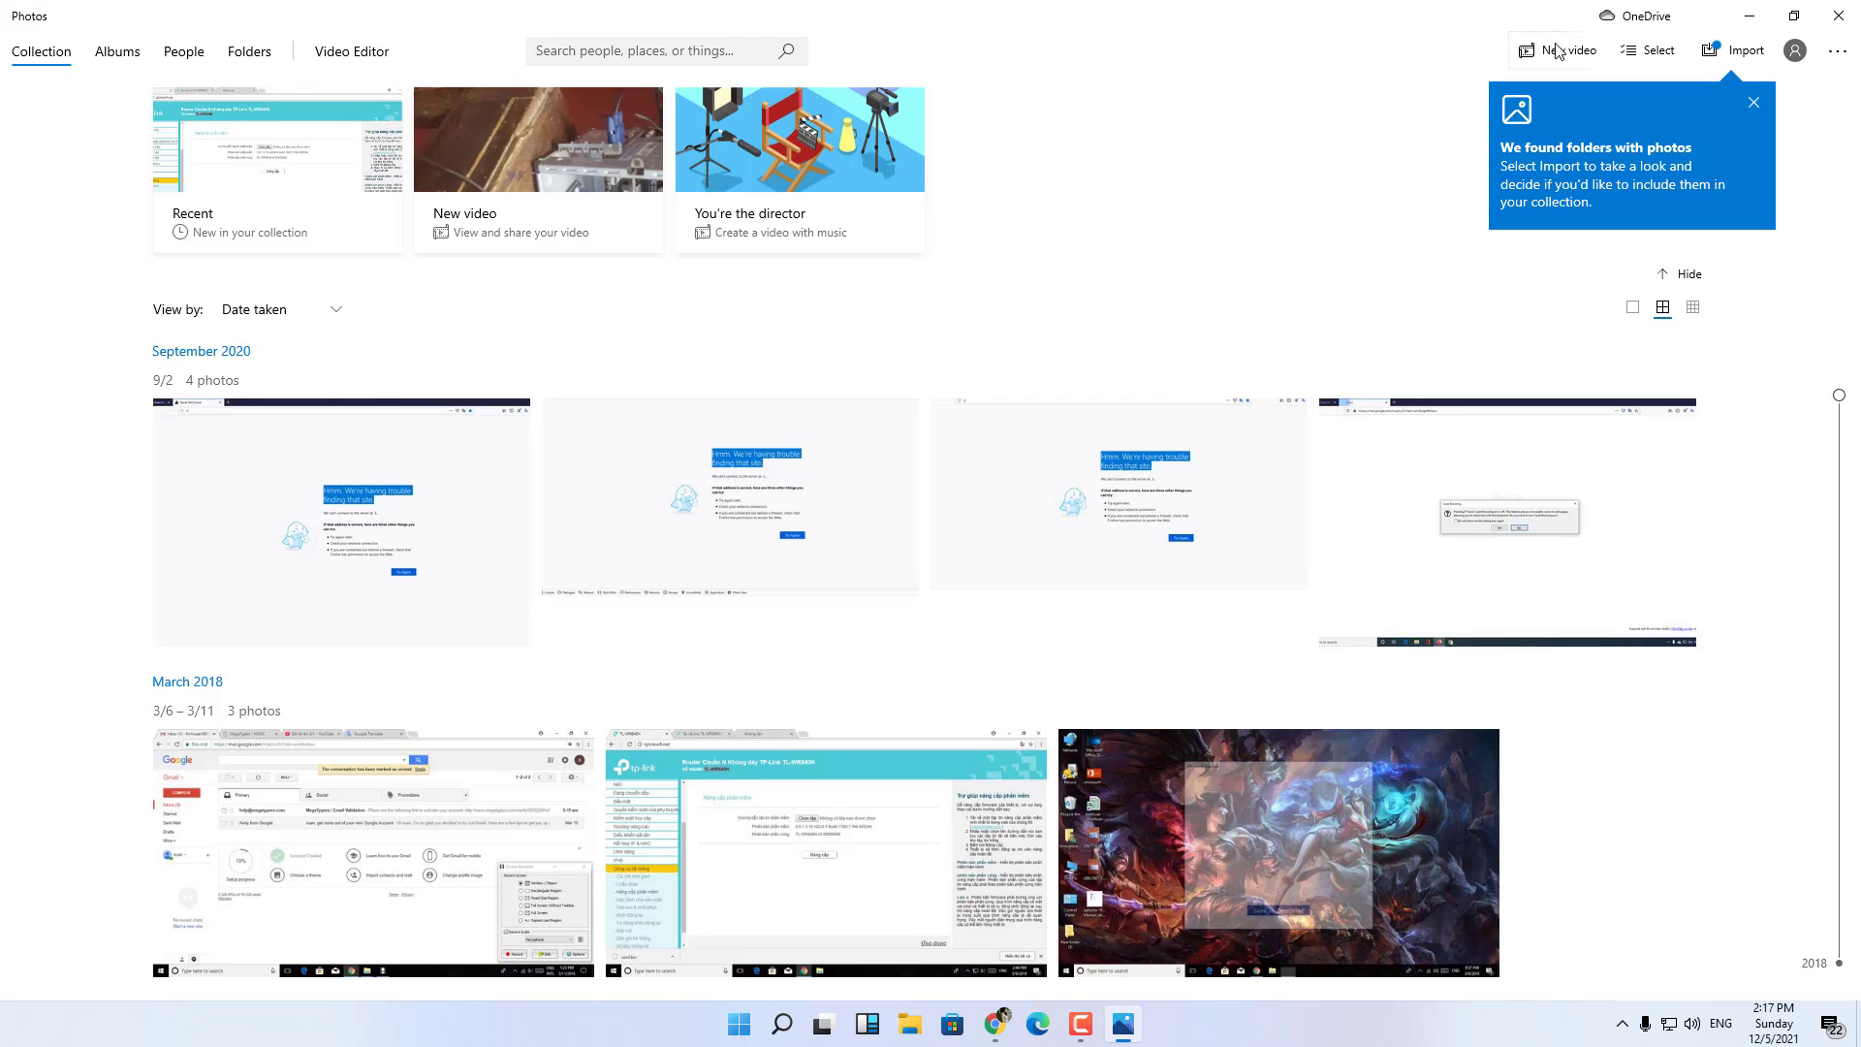
{"action": "left_click", "coordinate": [1754, 102]}
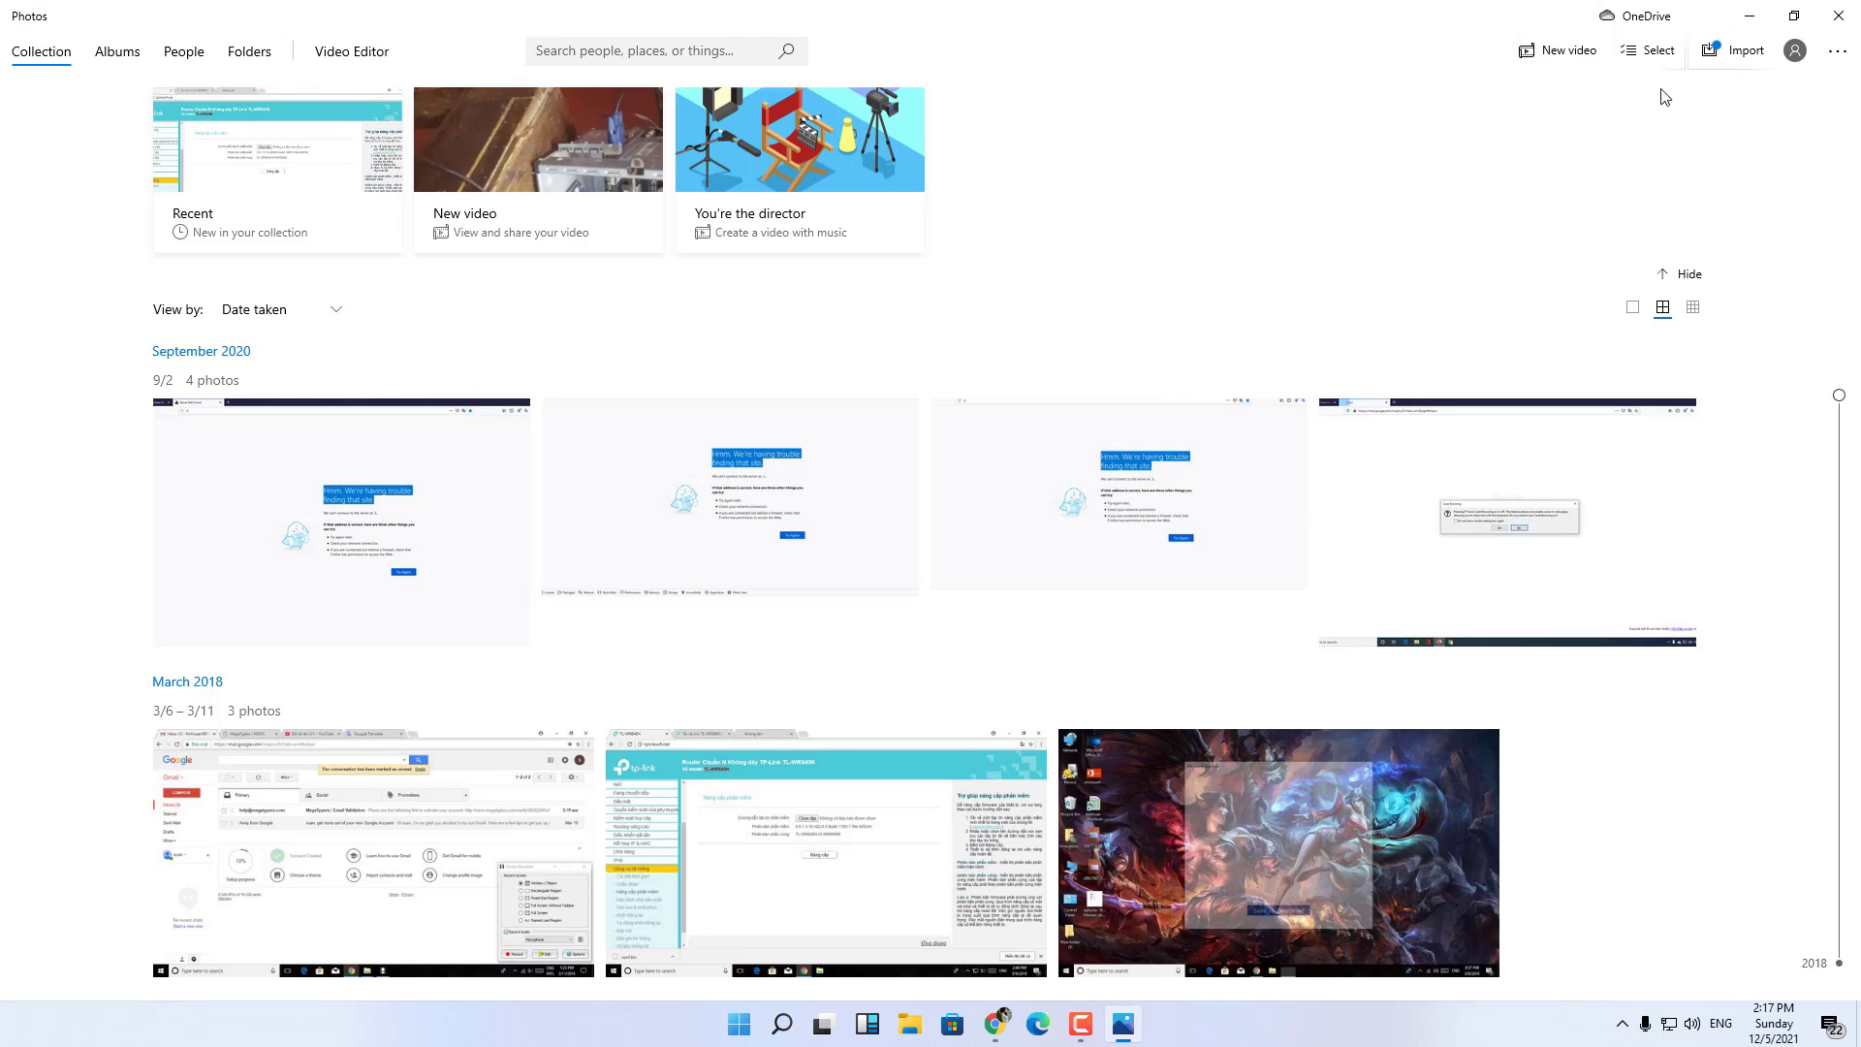
{"action": "left_click", "coordinate": [1567, 50]}
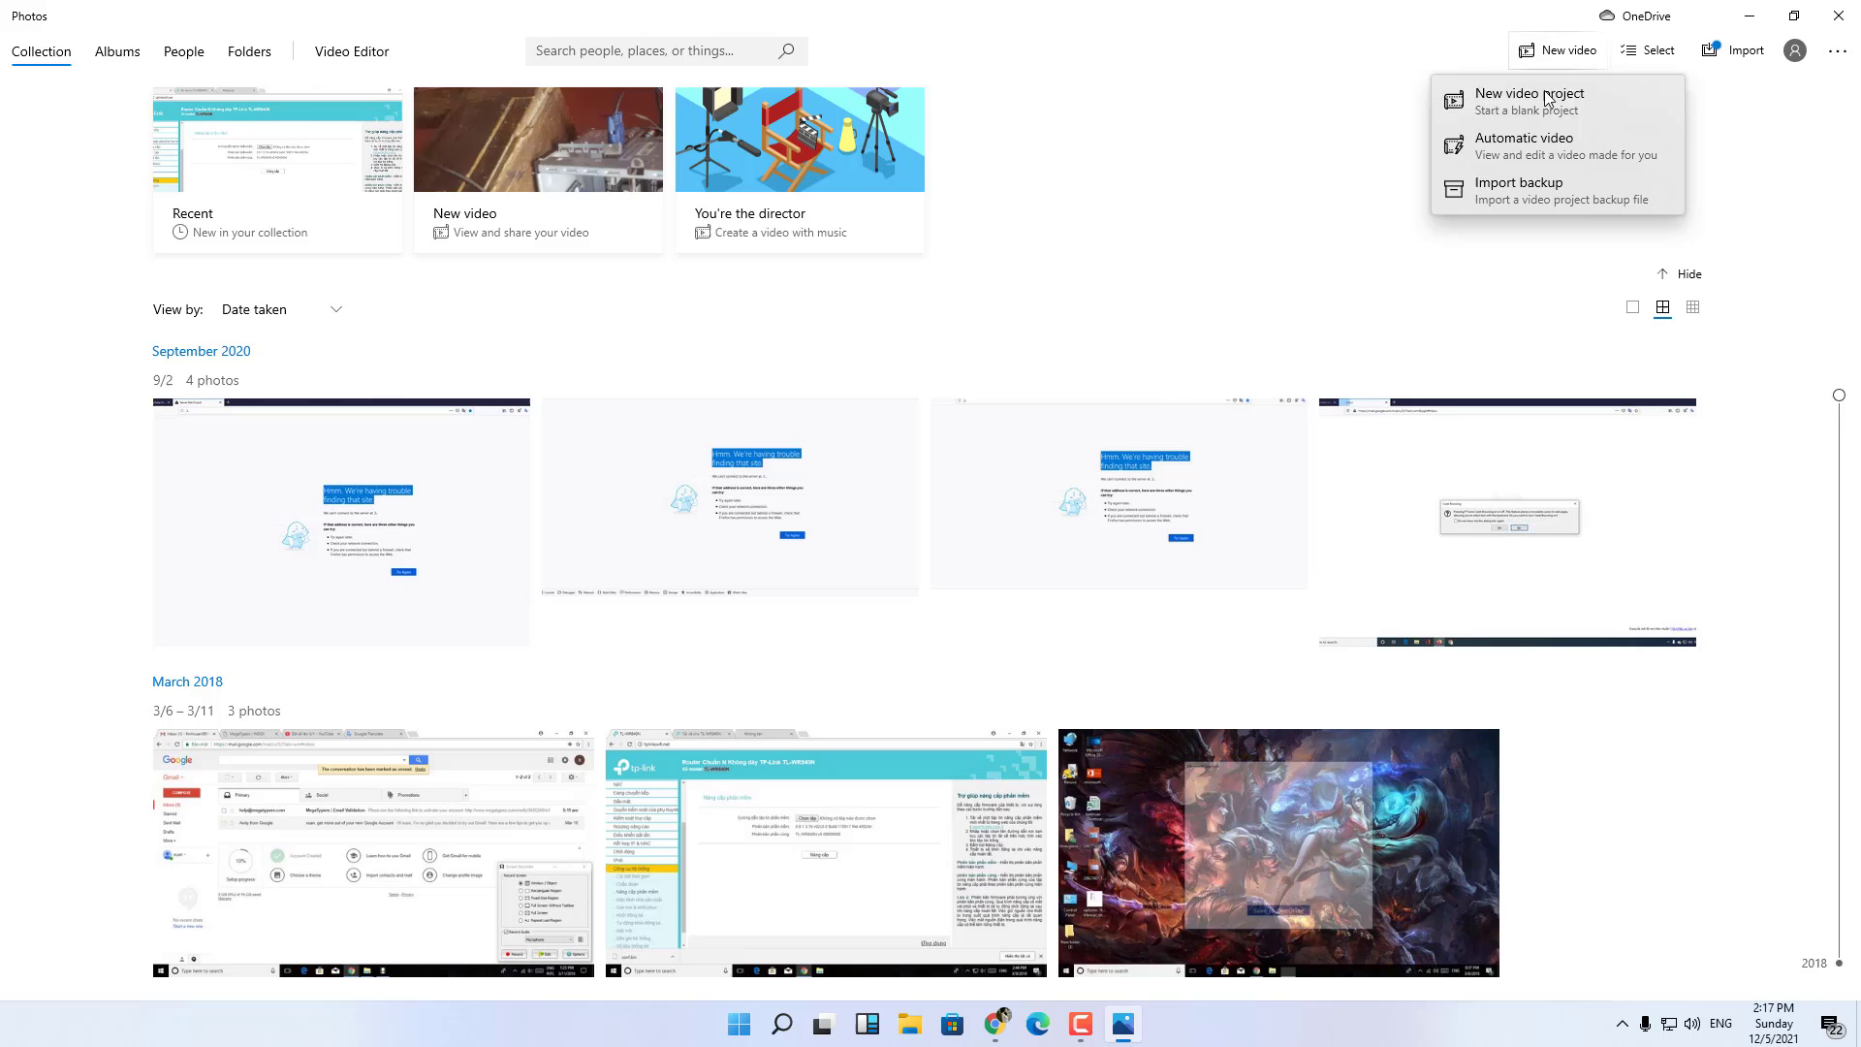
Create a blank video project named "edit".
{"action": "left_click", "coordinate": [1529, 93]}
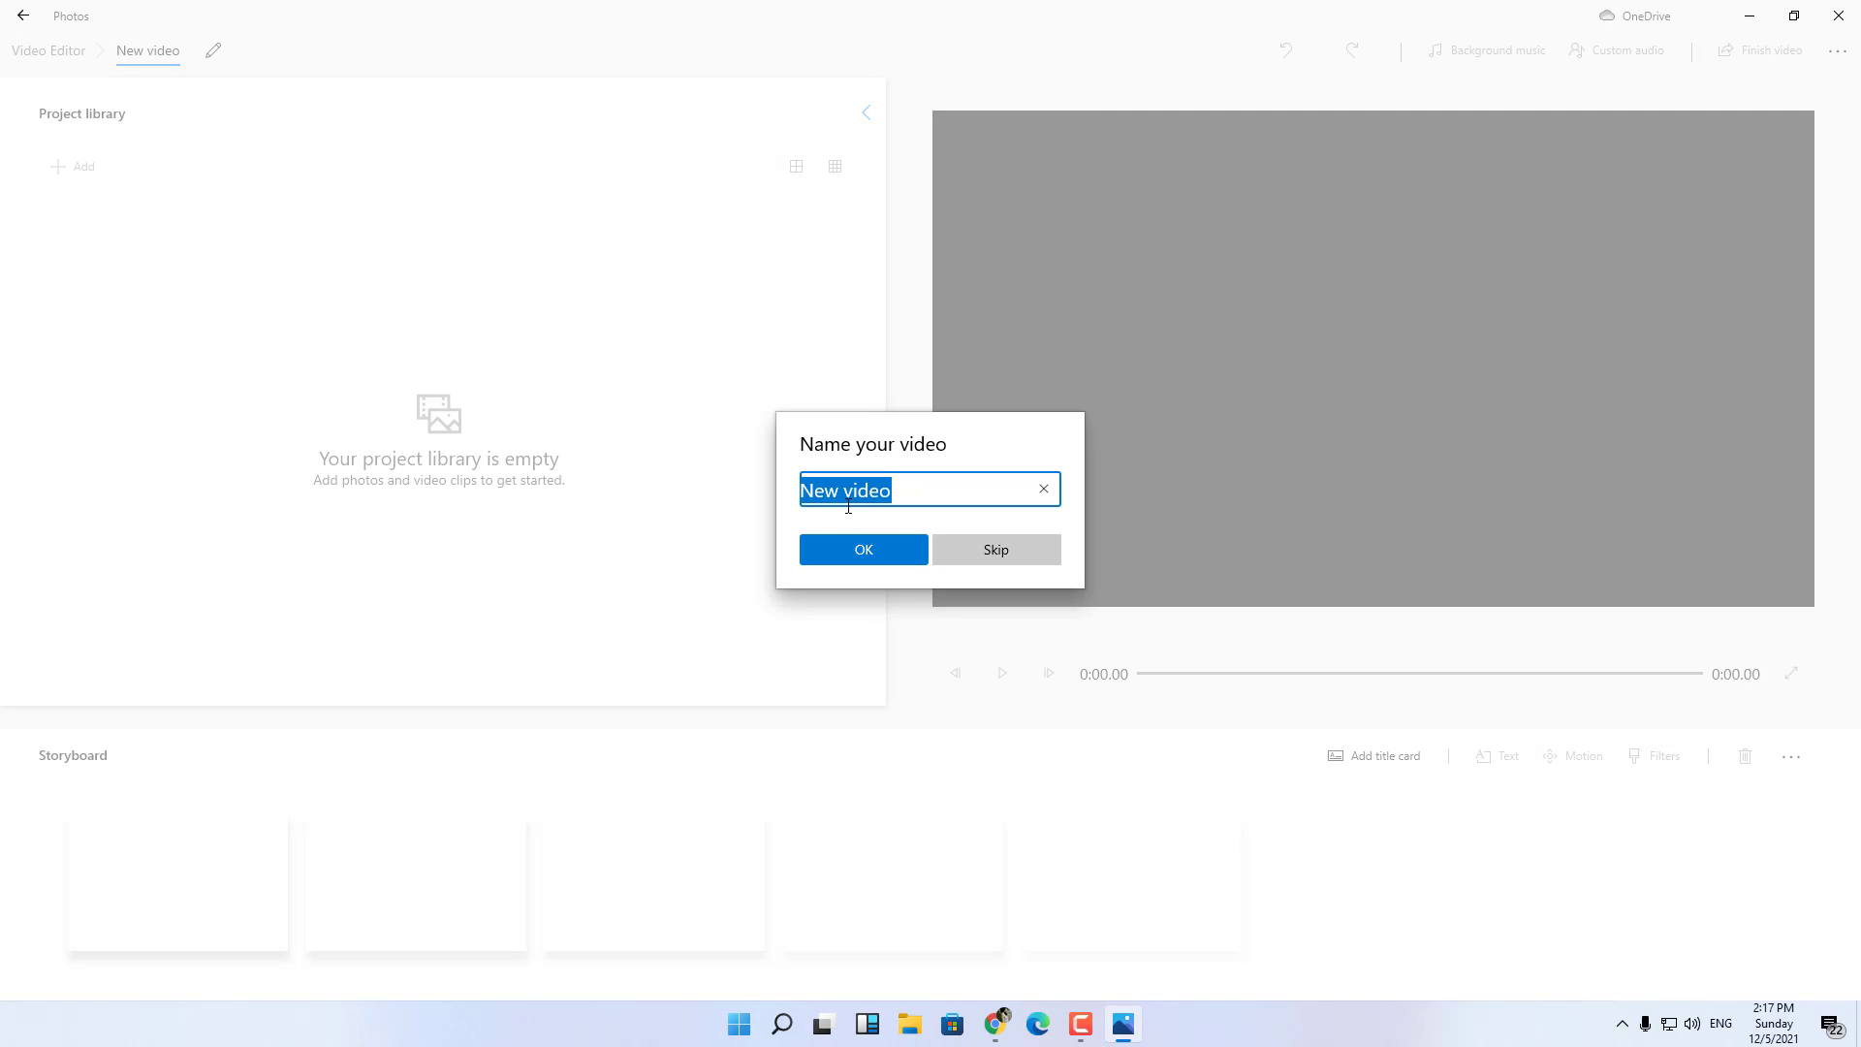
{"action": "mouse_move", "coordinate": [985, 558]}
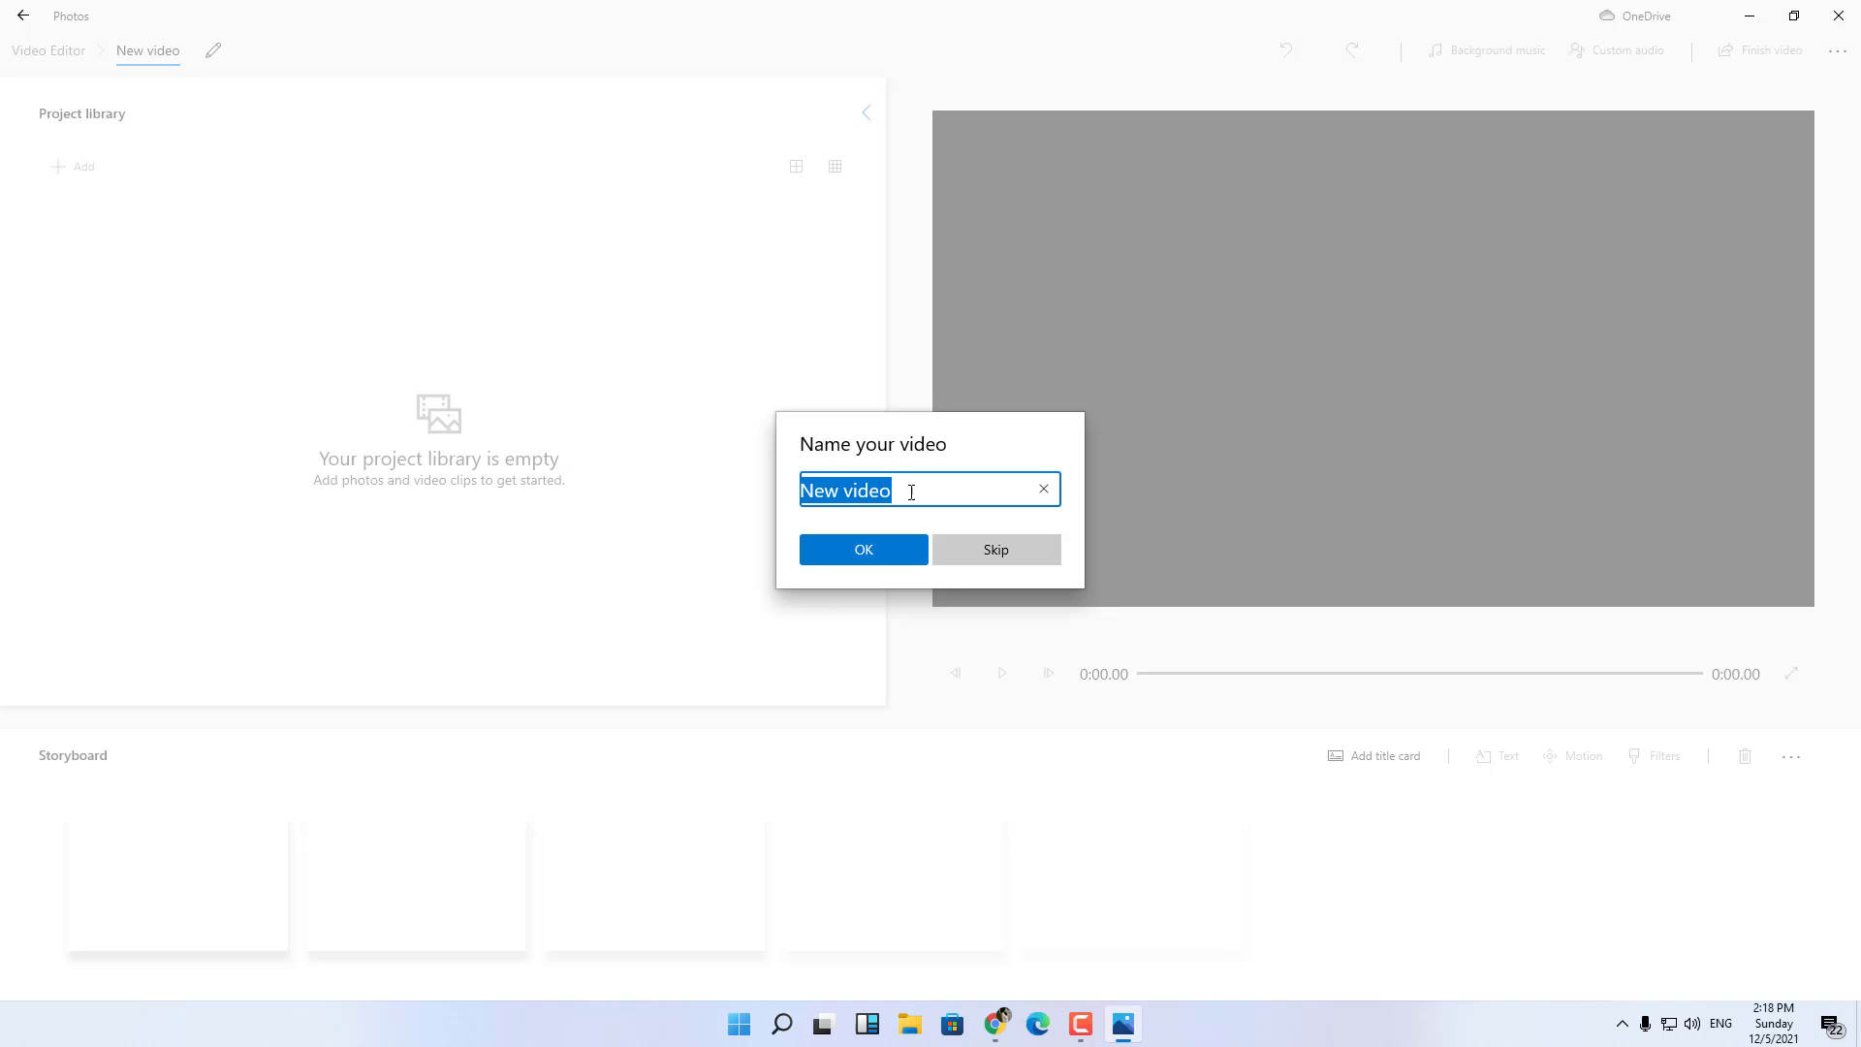
{"action": "type", "text": "e"}
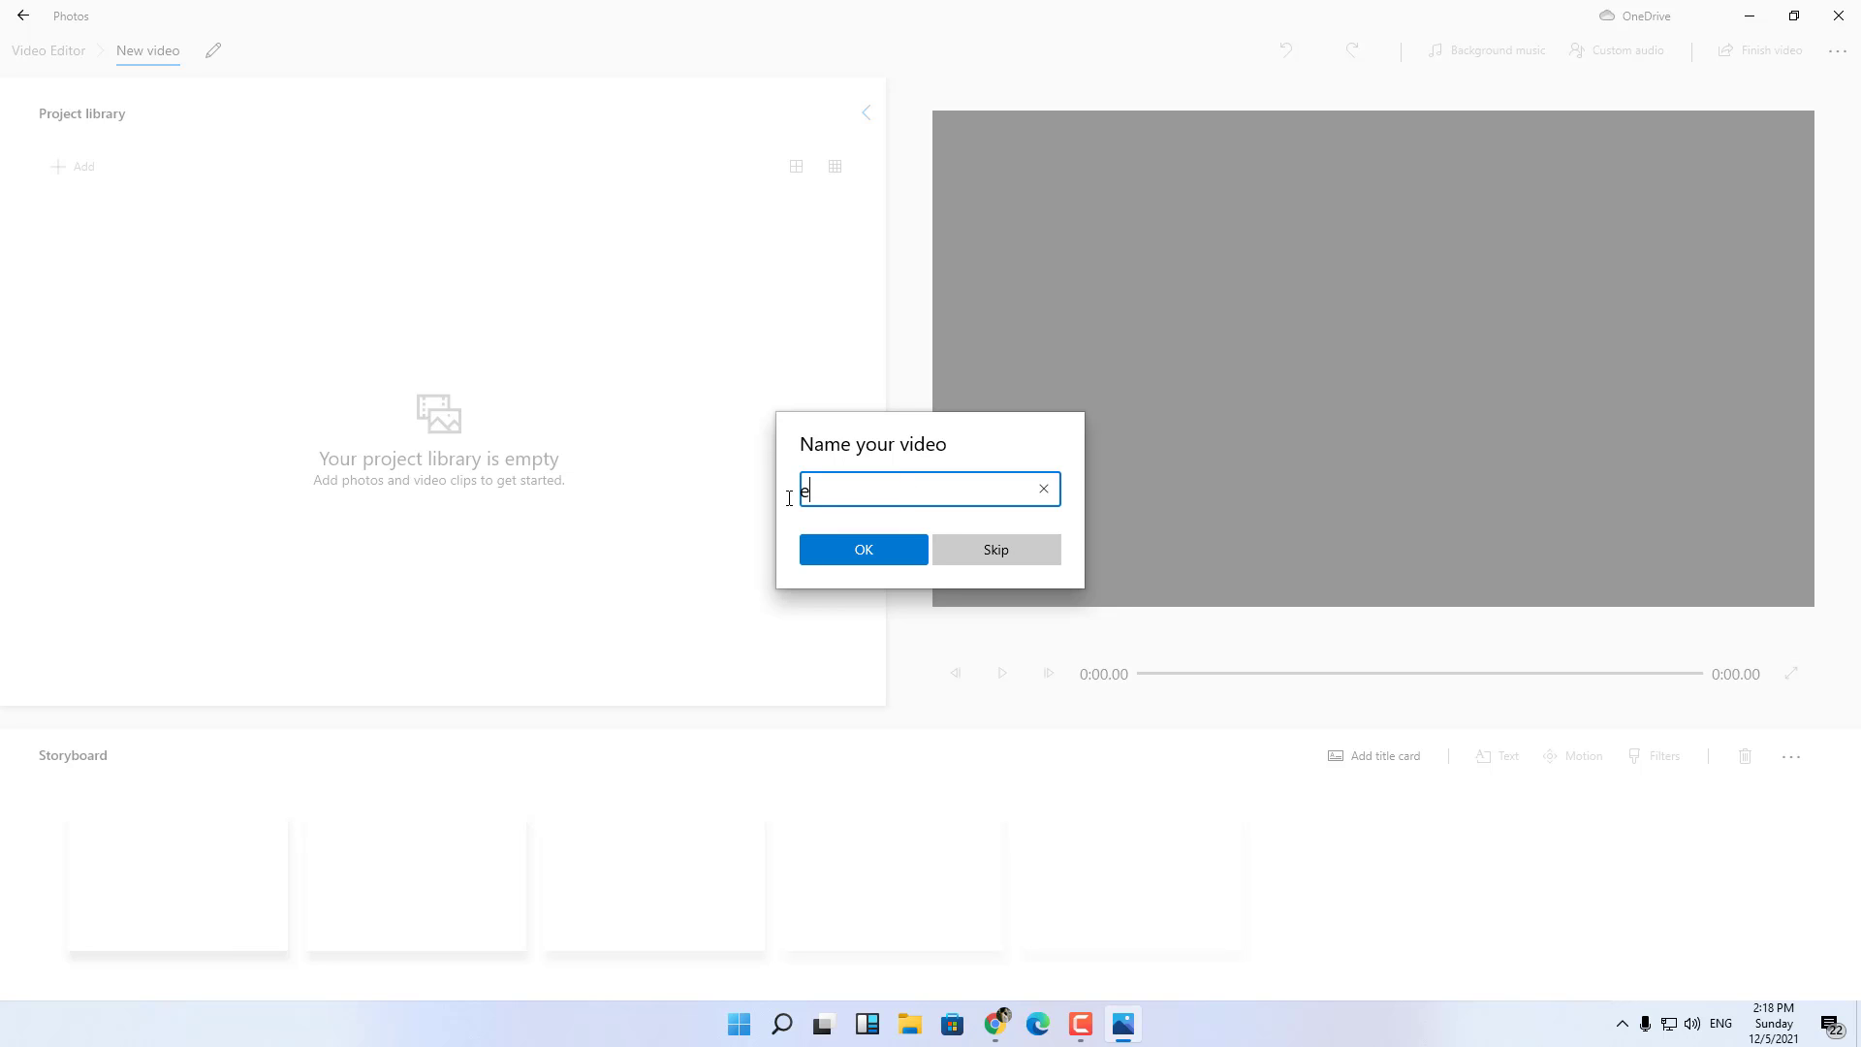
{"action": "type", "text": "dit"}
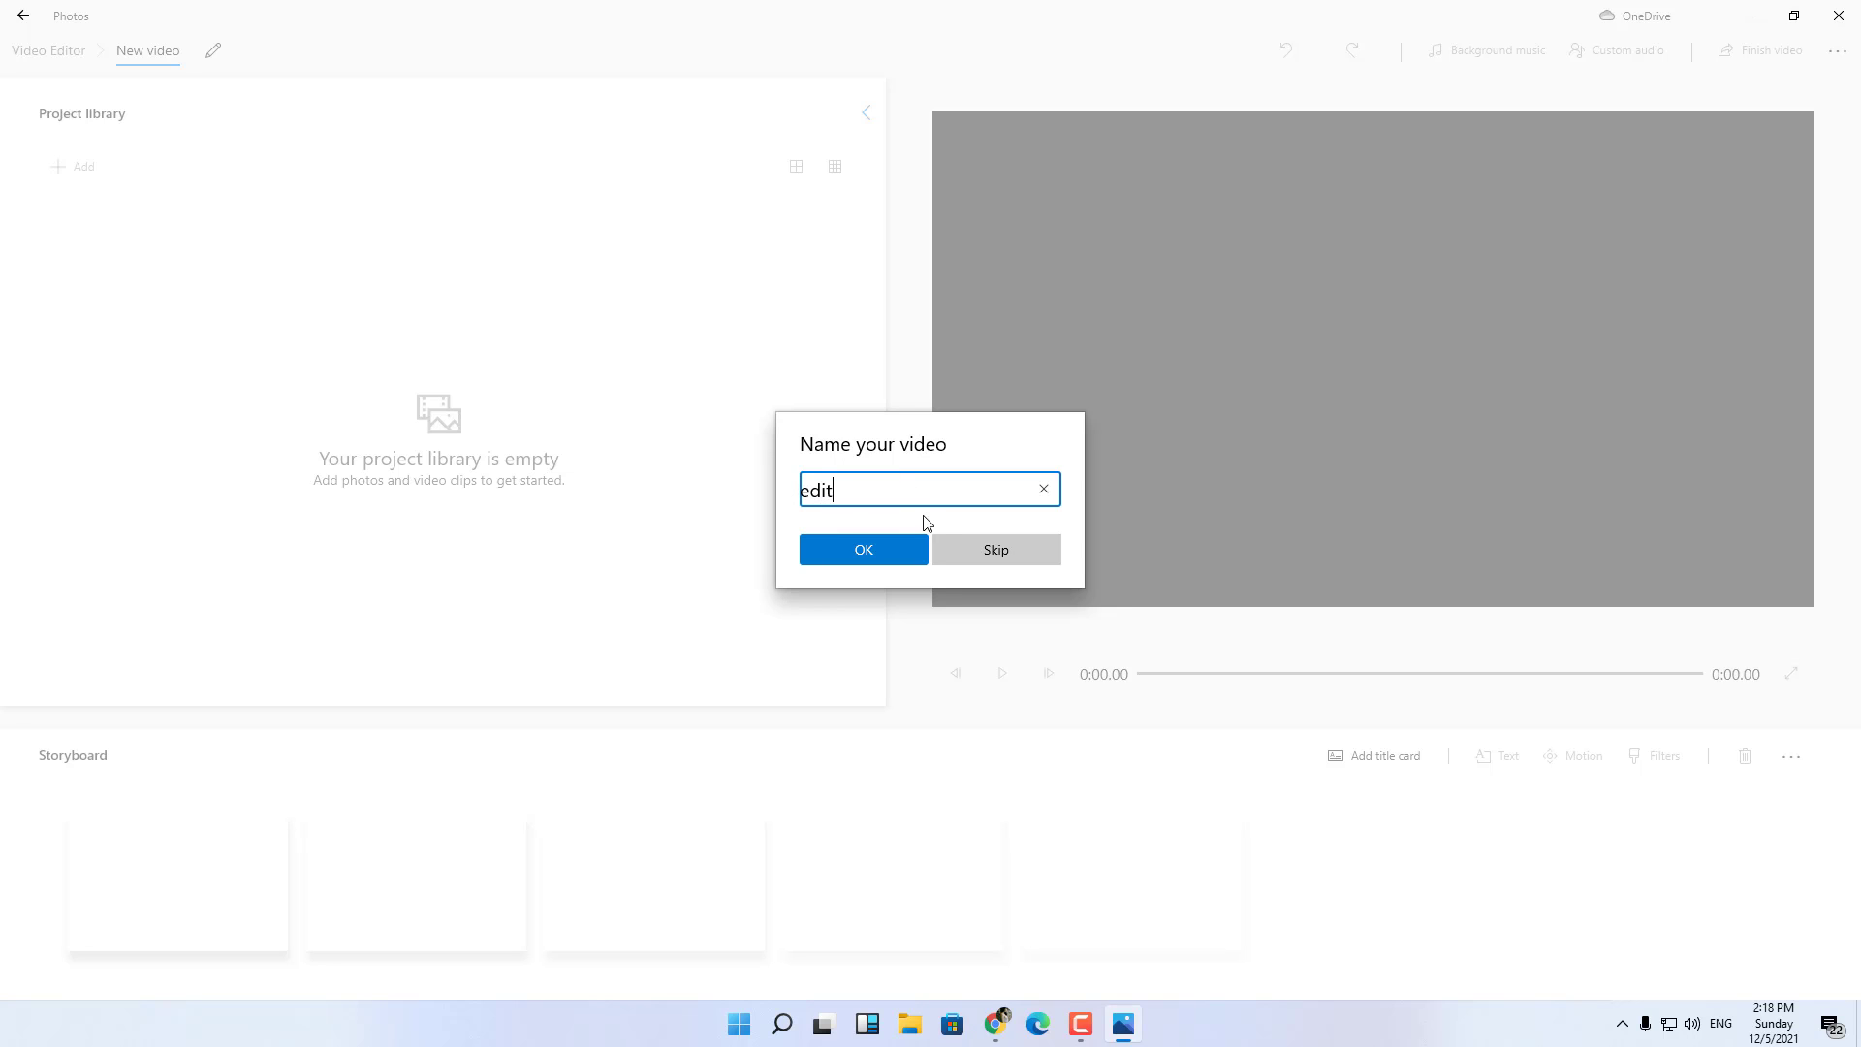
{"action": "left_click", "coordinate": [862, 548]}
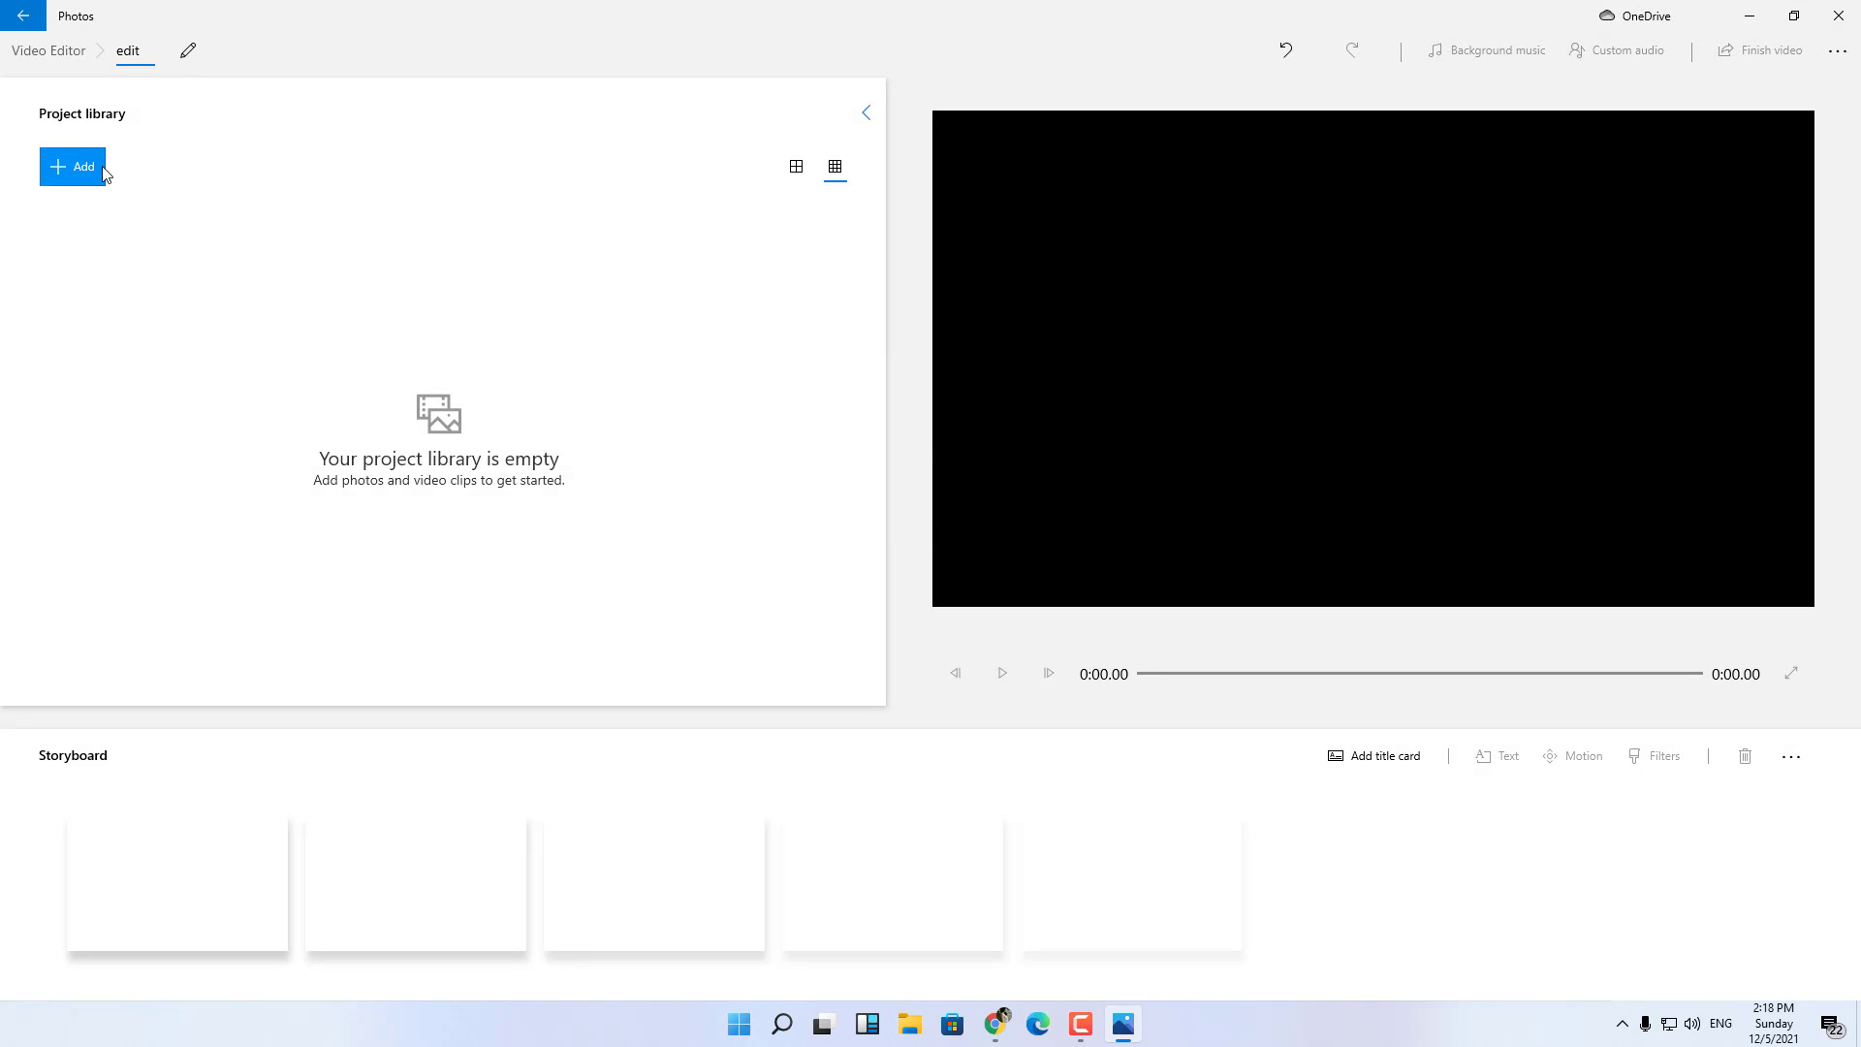
Add 20211203_115956.mp4 from the vide may tinh folder on this PC to the project library.
{"action": "left_click", "coordinate": [72, 167]}
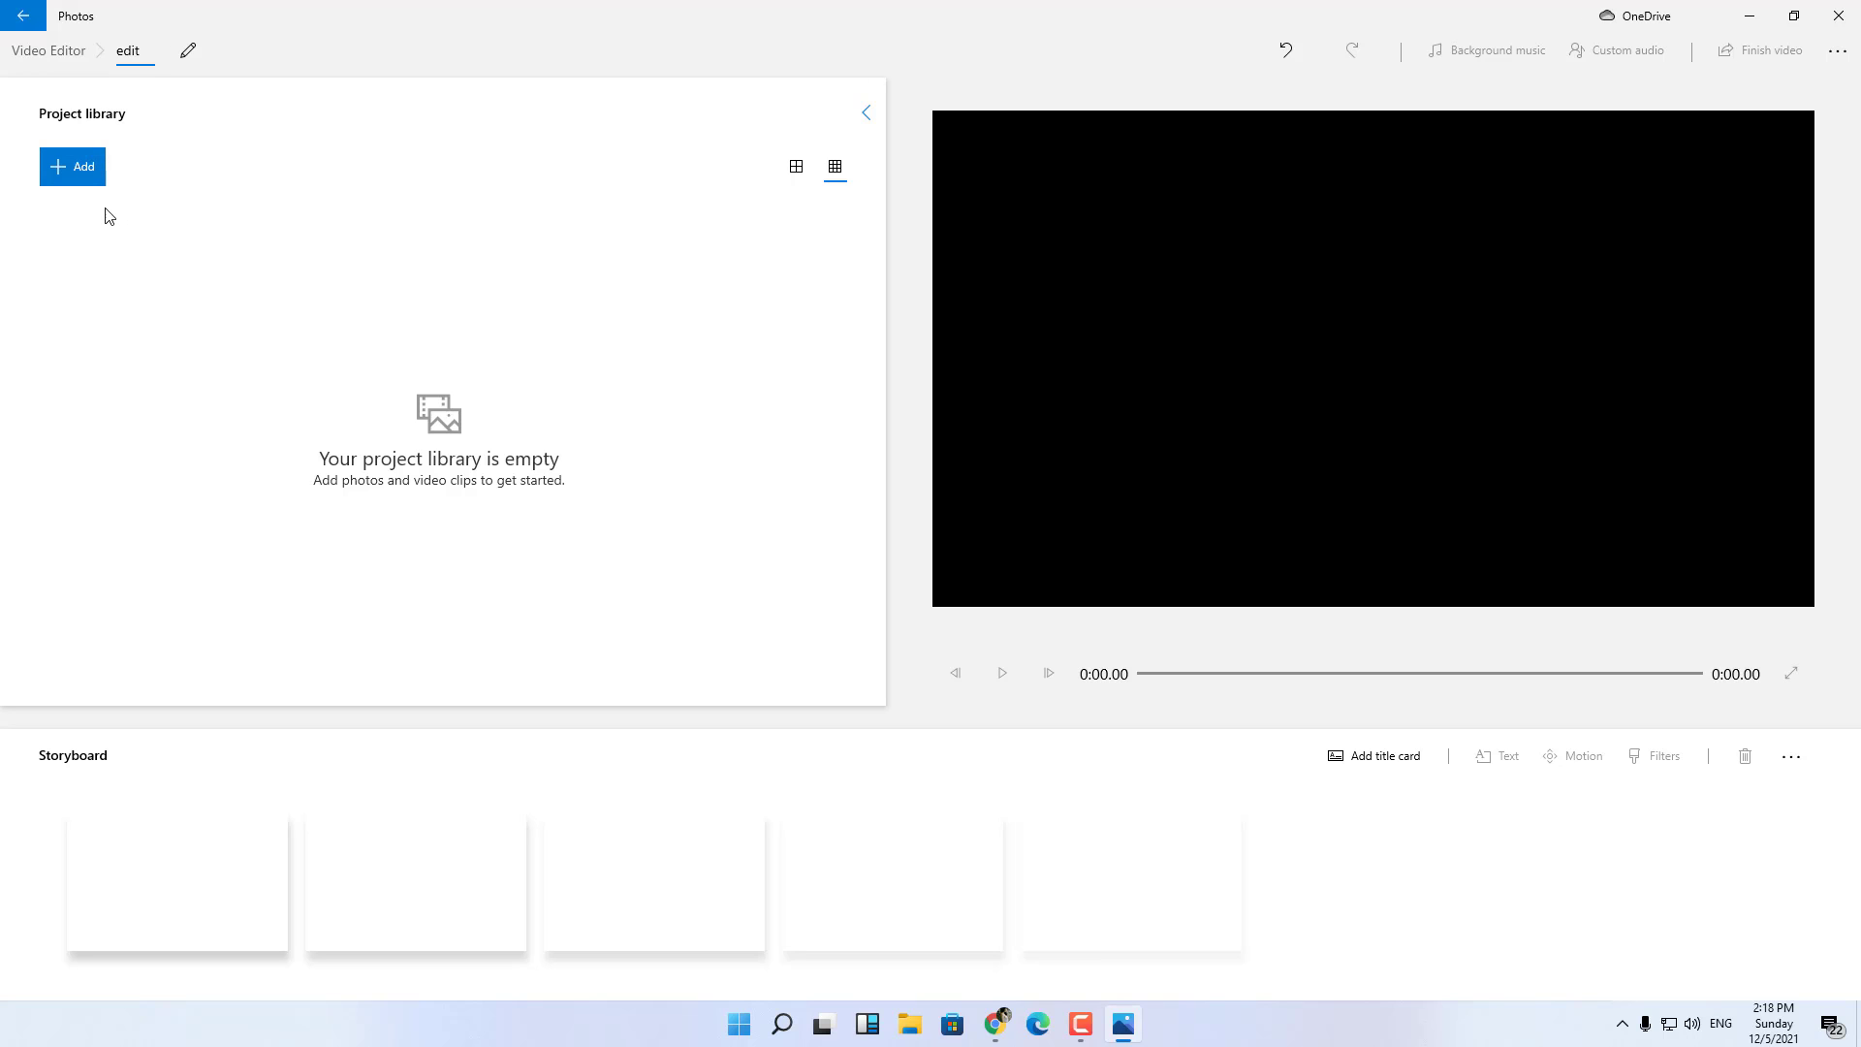
{"action": "left_click", "coordinate": [71, 166]}
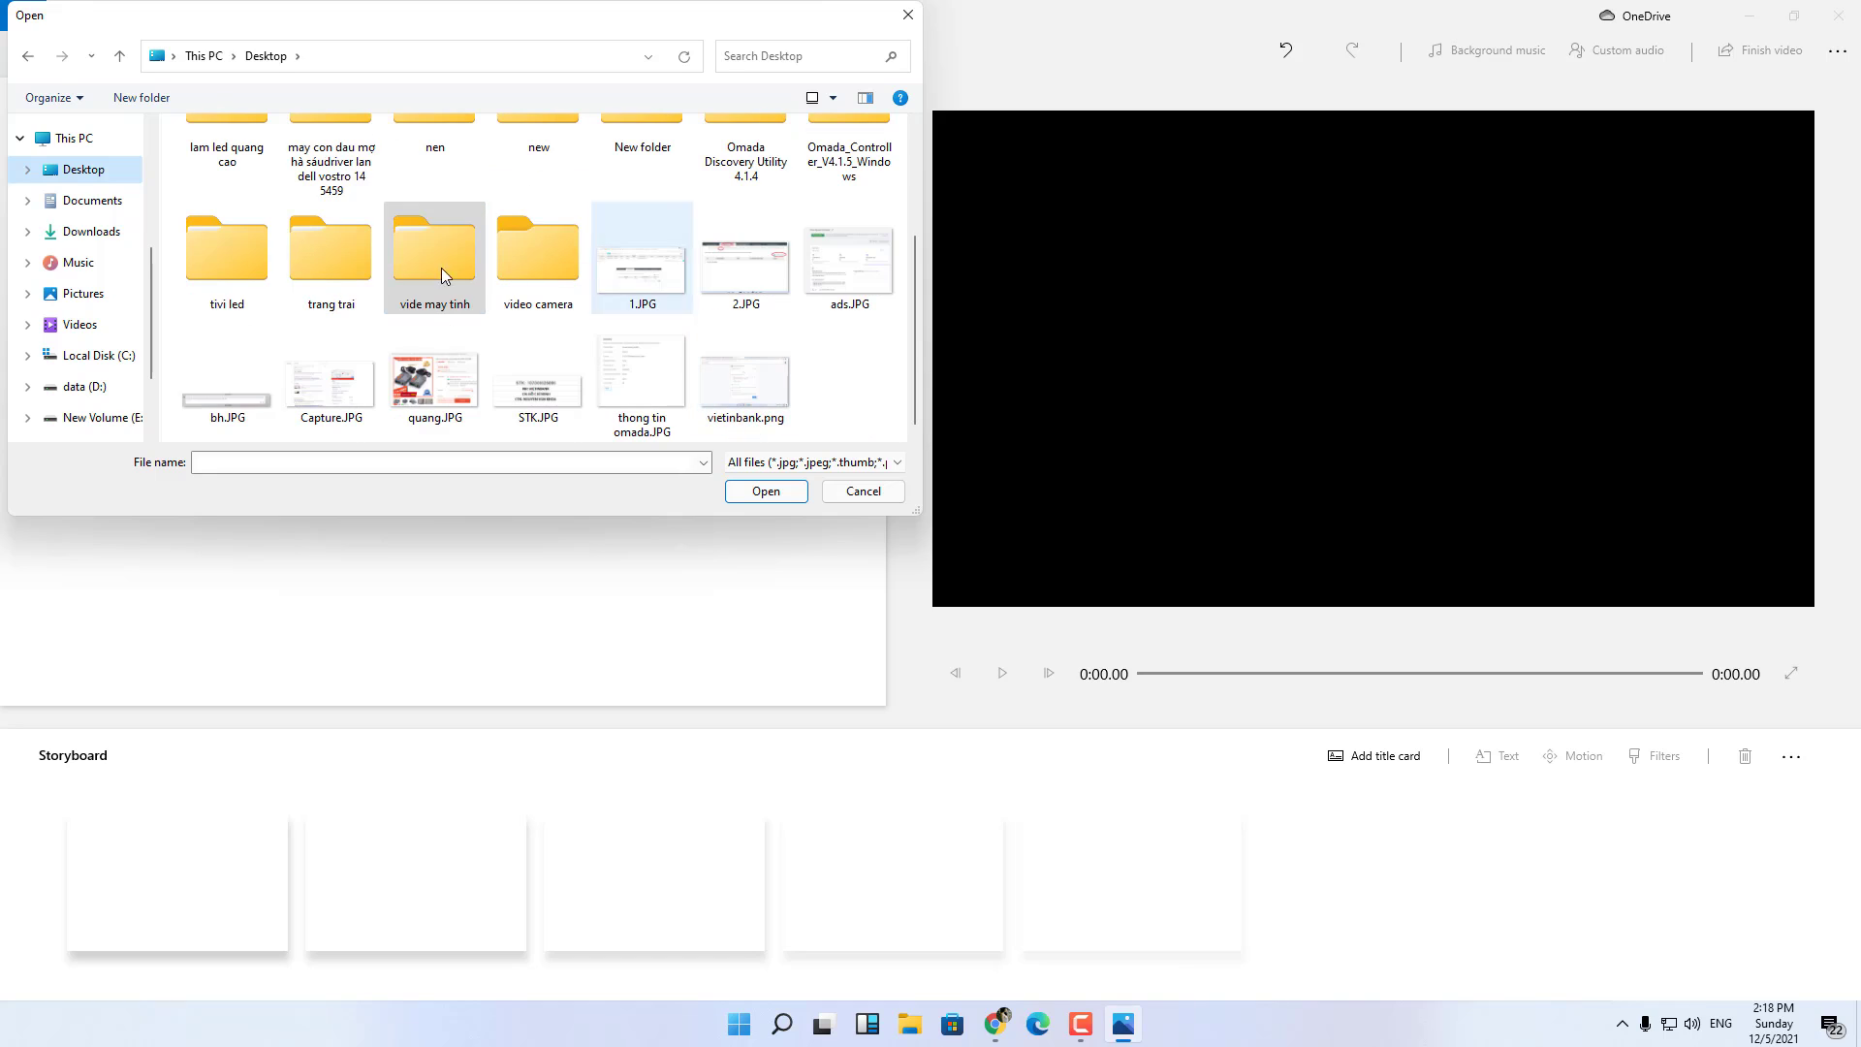
{"action": "double_click", "coordinate": [432, 242]}
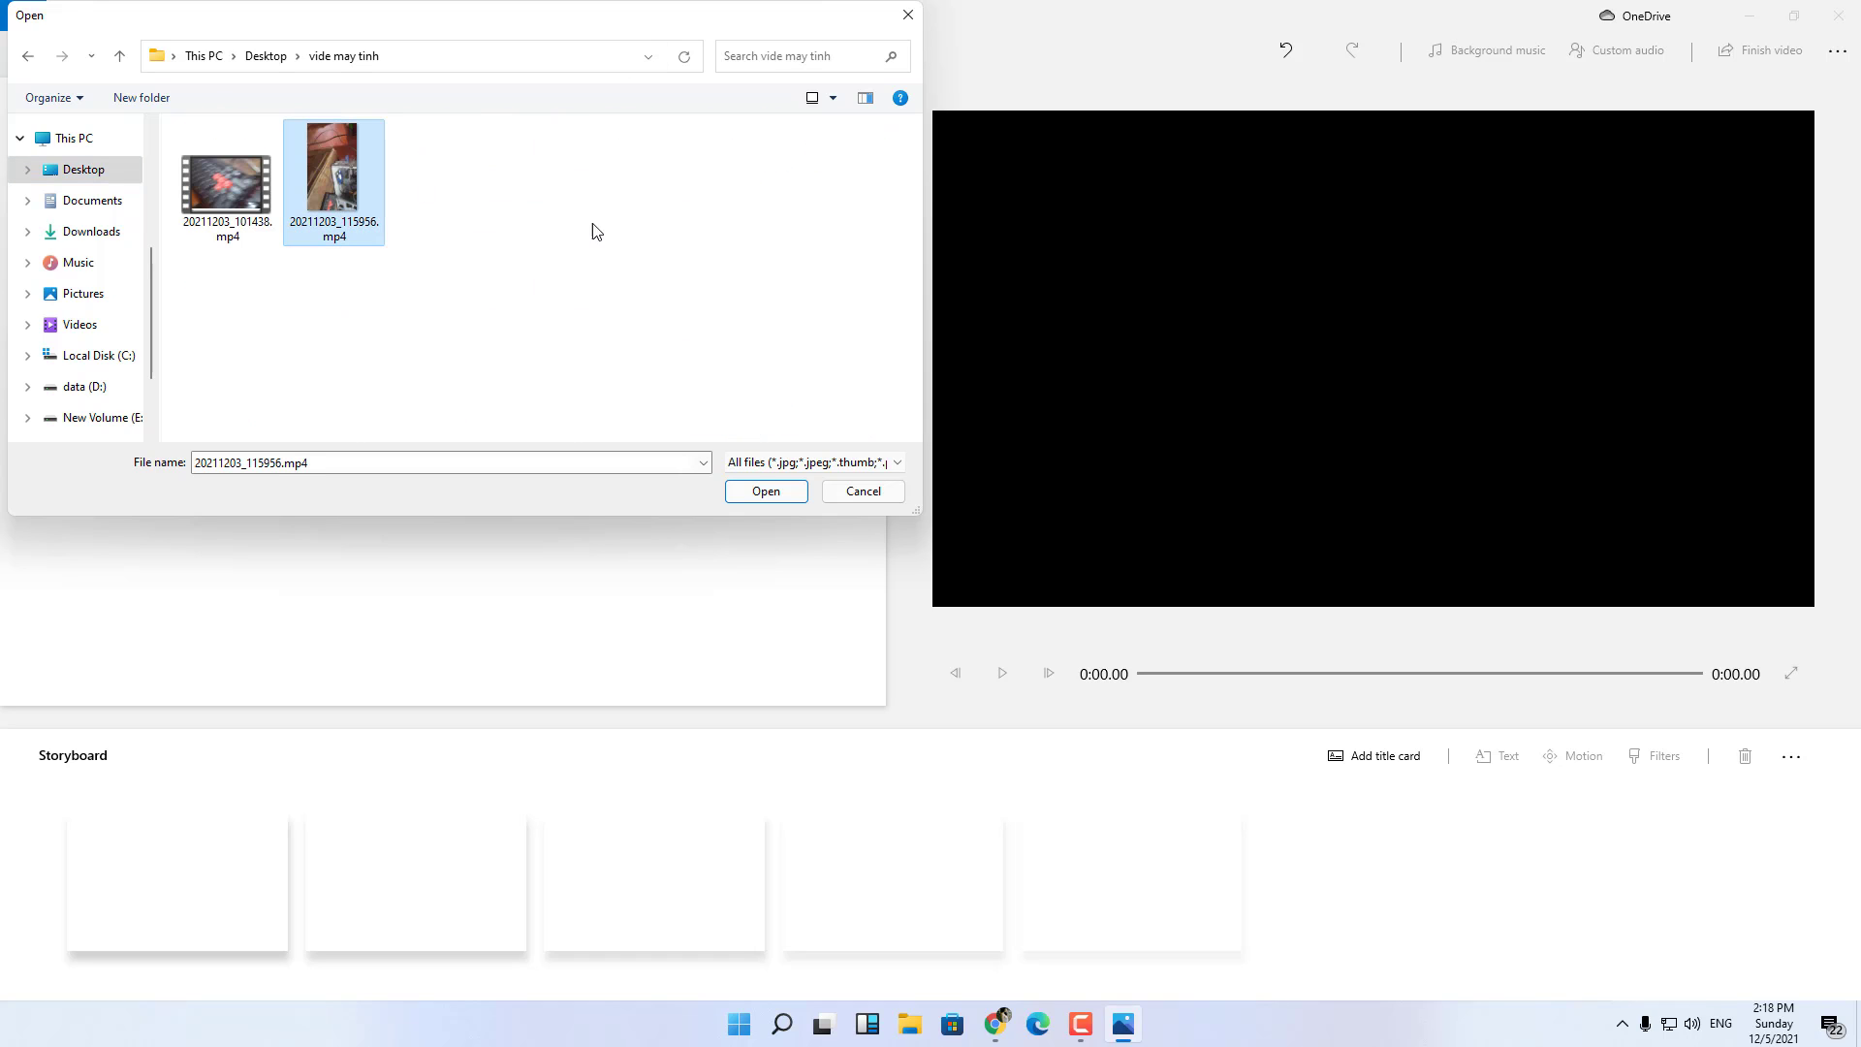
{"action": "left_click", "coordinate": [765, 491]}
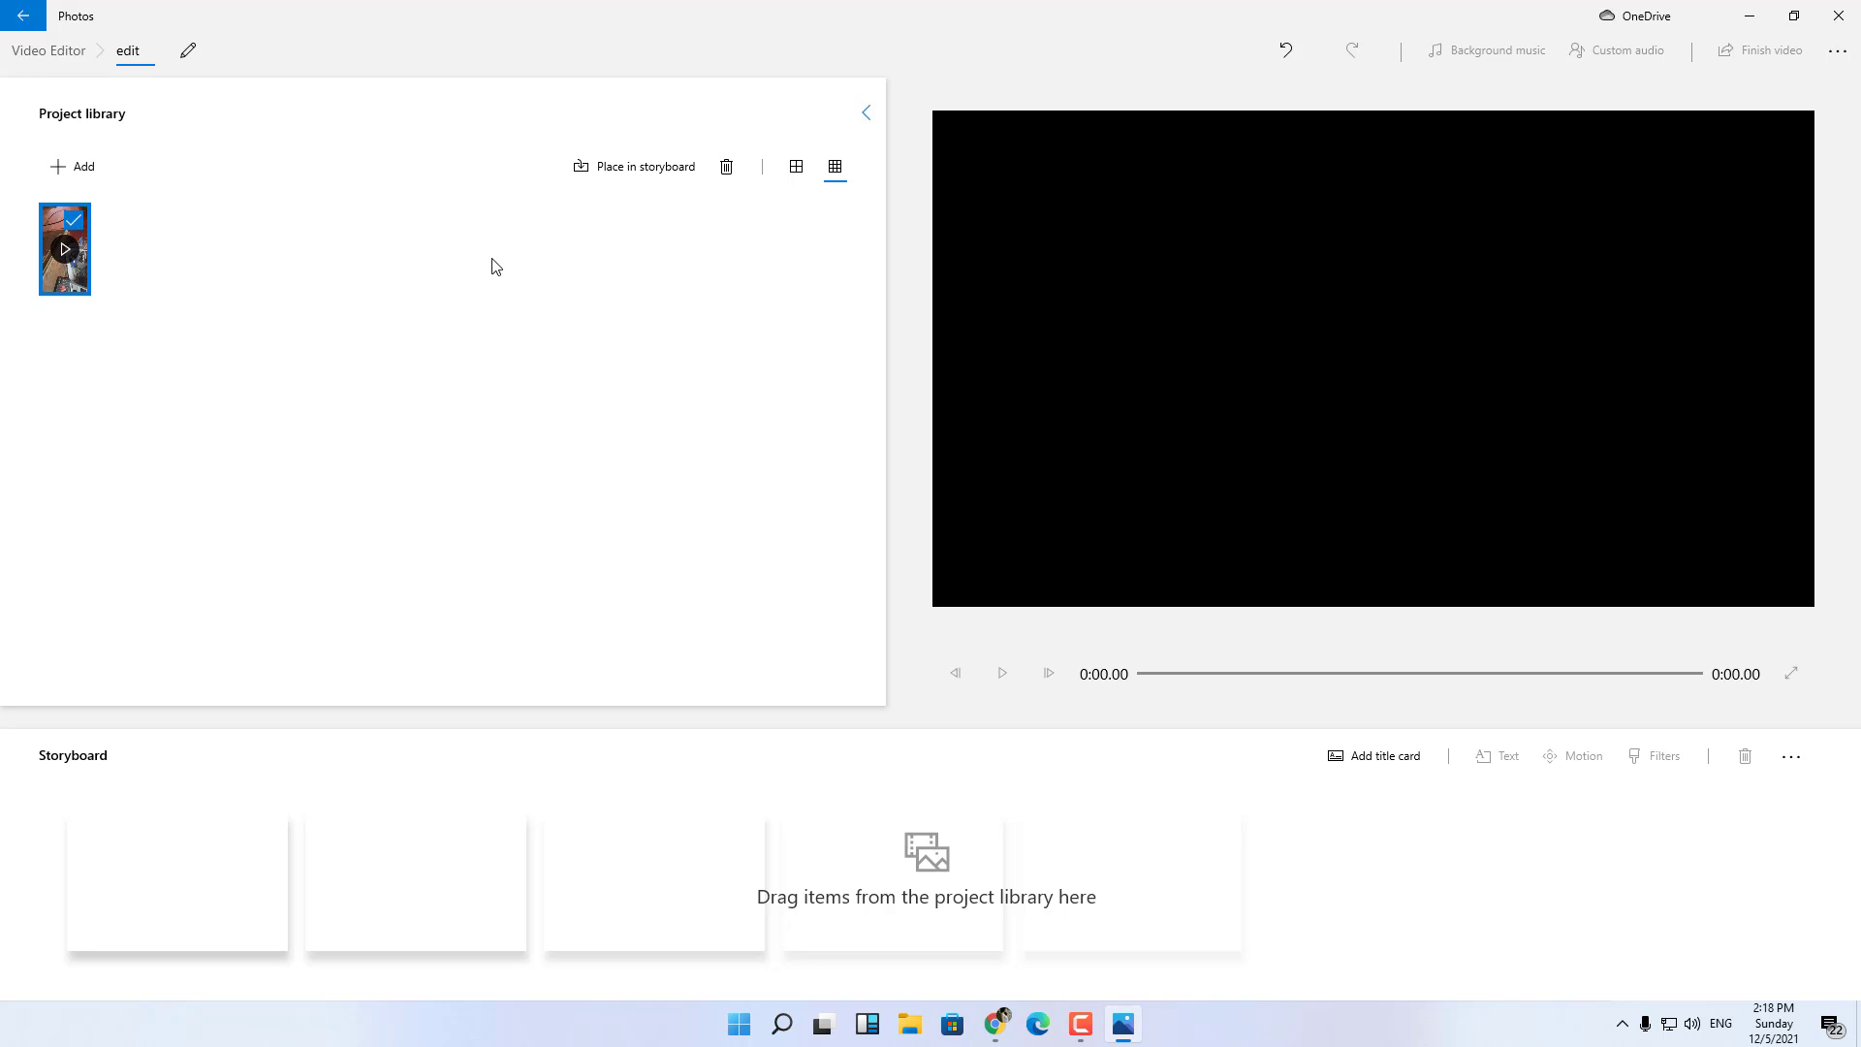
{"action": "mouse_move", "coordinate": [647, 167]}
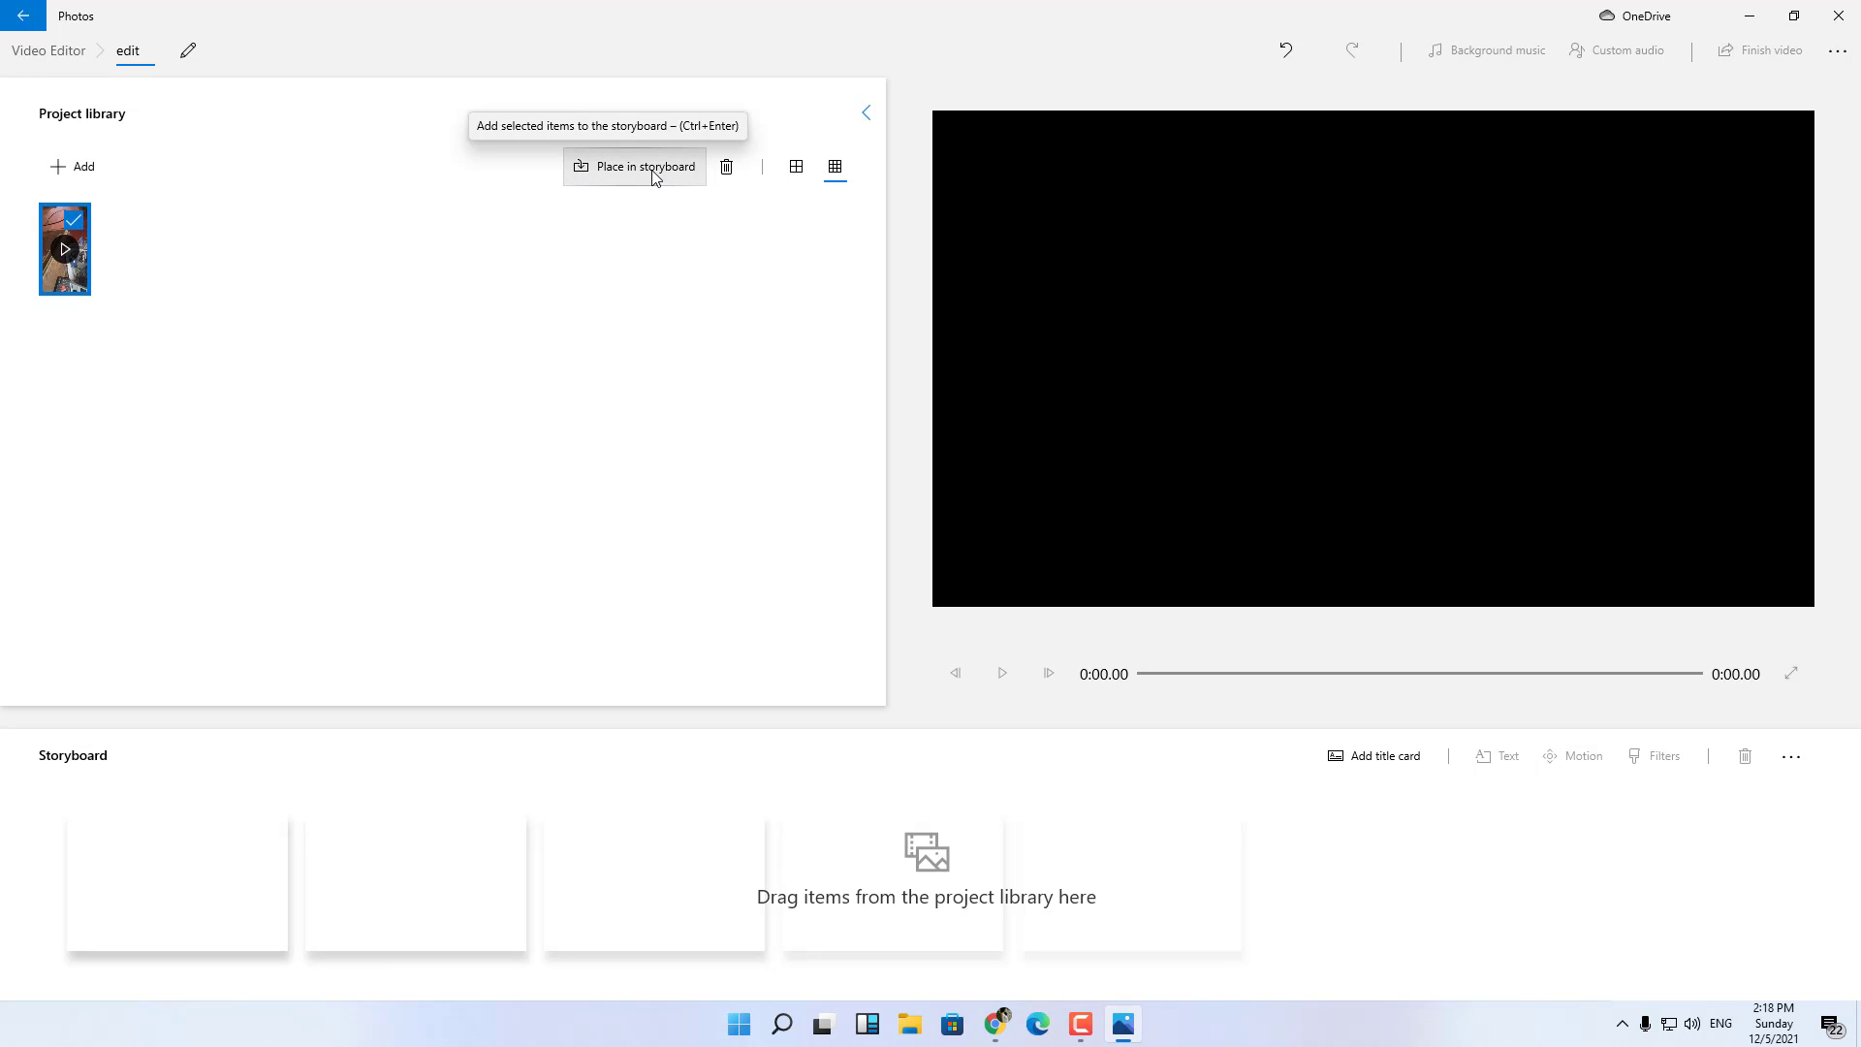
Place the clip on the storyboard and rotate it so the computer case stands upright.
{"action": "left_click", "coordinate": [643, 165]}
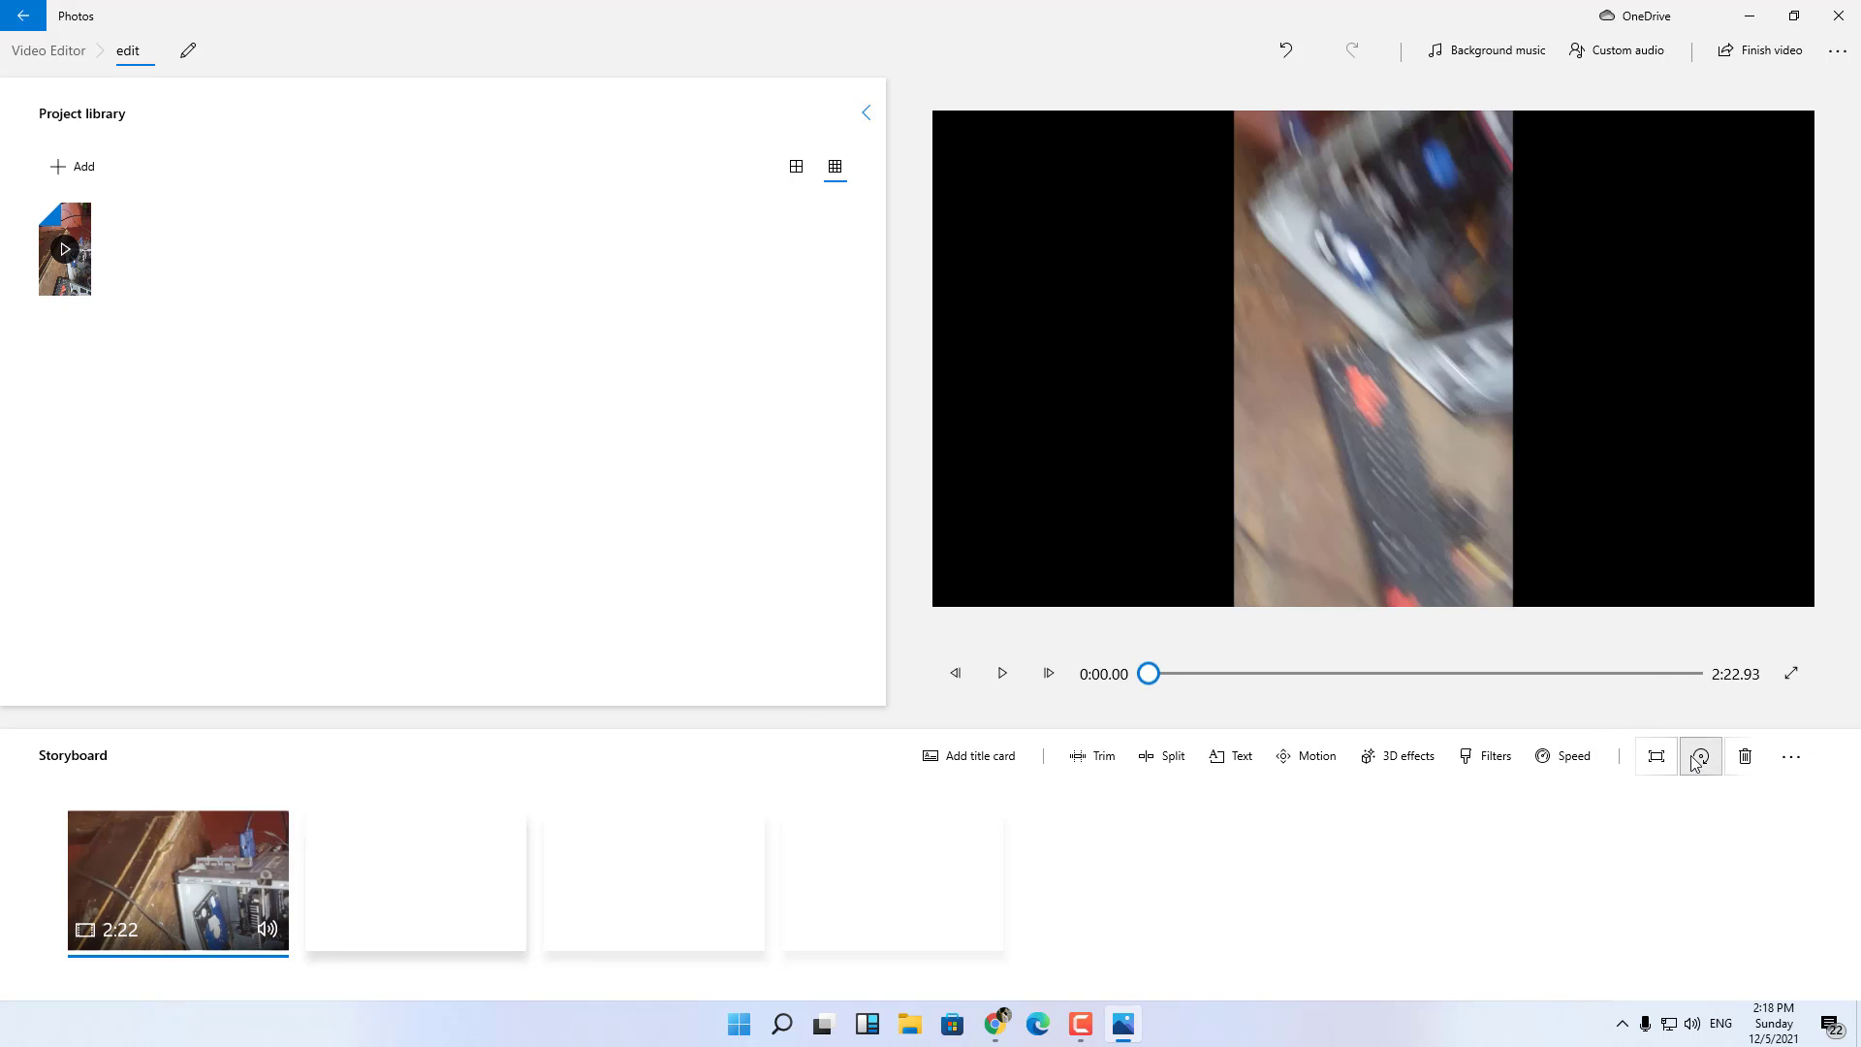
{"action": "left_click", "coordinate": [1002, 672]}
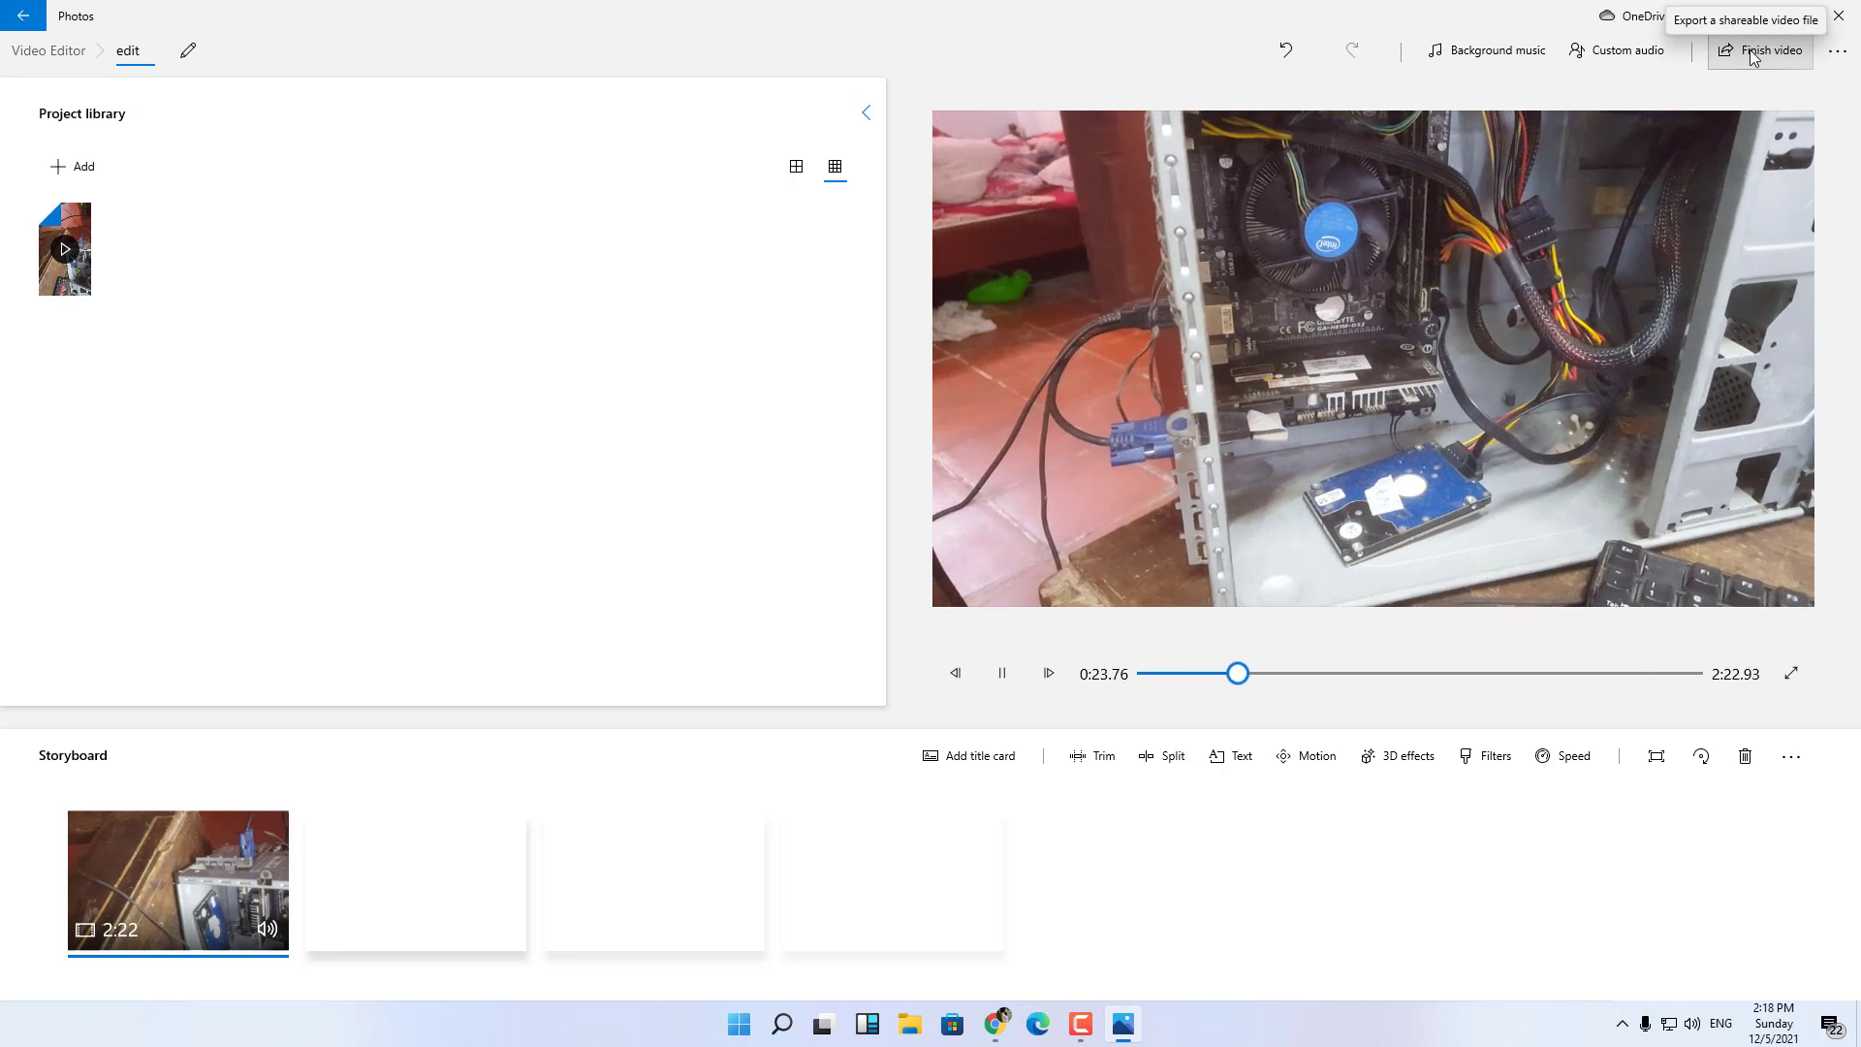
Finish the video at High 1080p quality and begin the export to reach the Save As window.
{"action": "left_click", "coordinate": [1768, 50]}
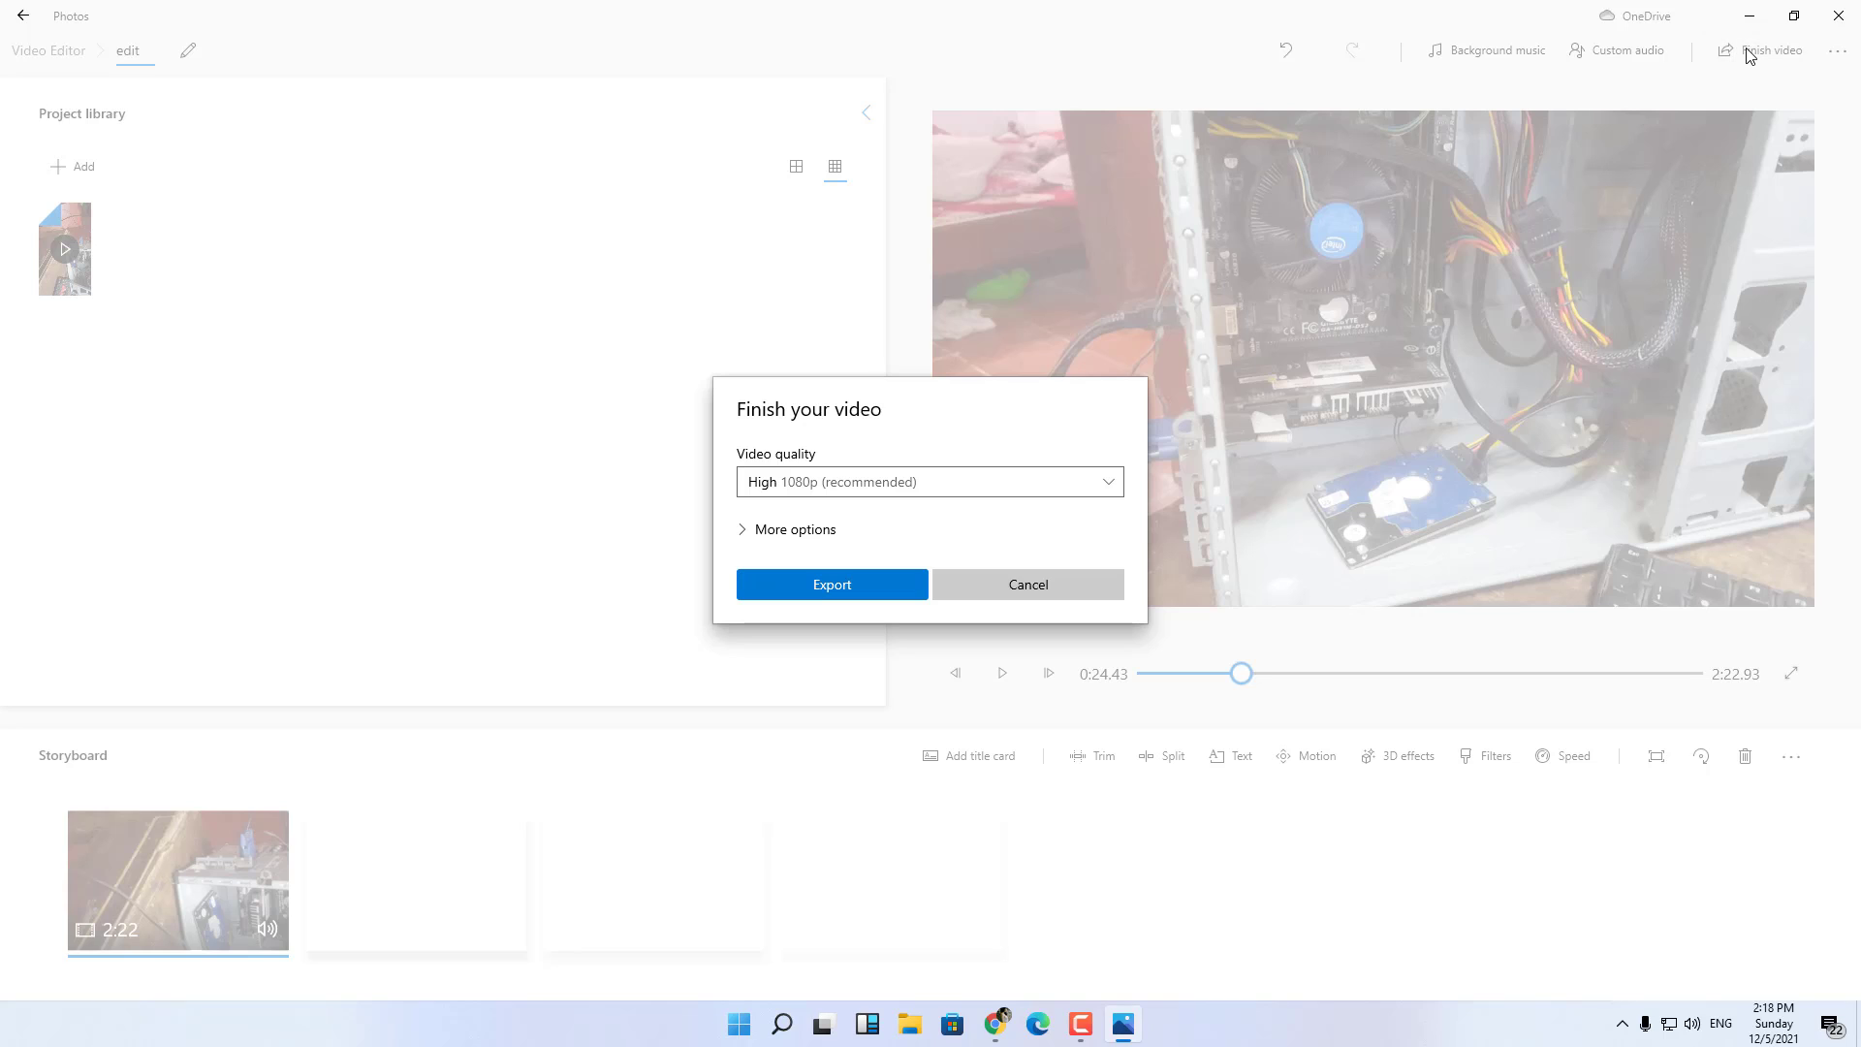
{"action": "left_click", "coordinate": [928, 481]}
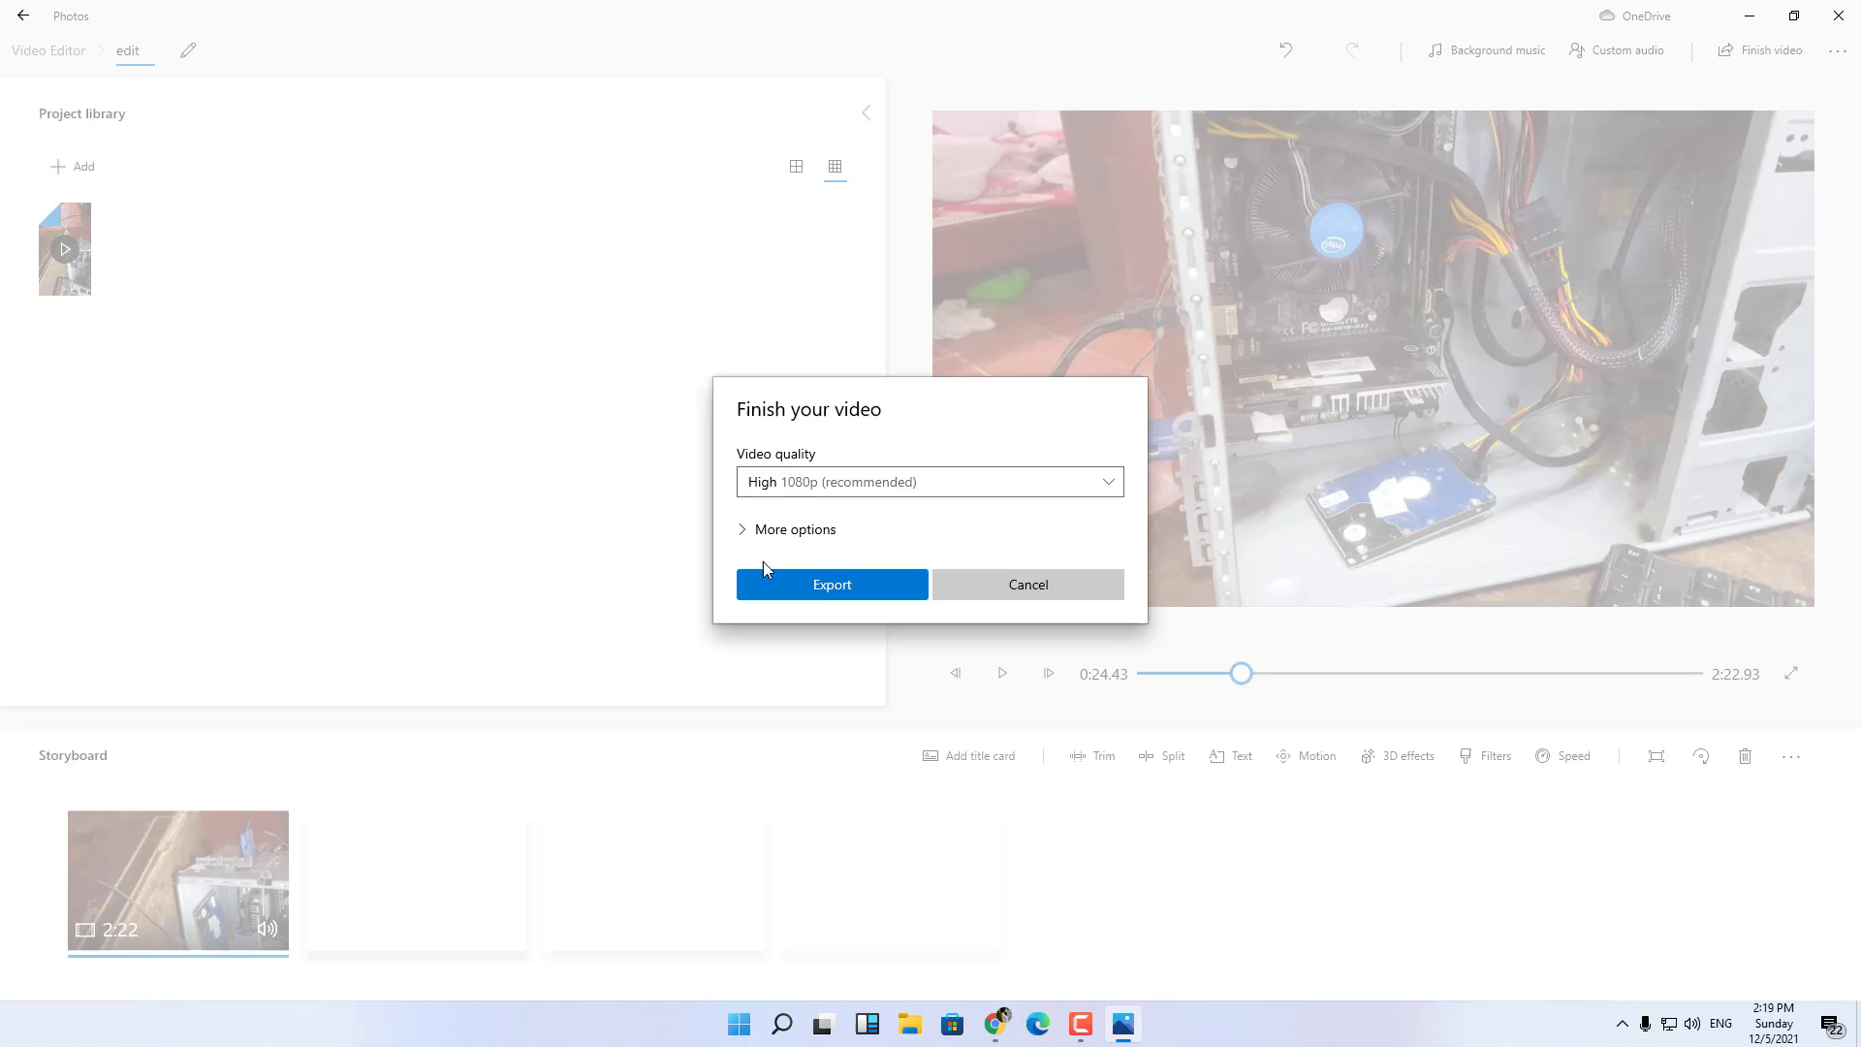
{"action": "left_click", "coordinate": [792, 529]}
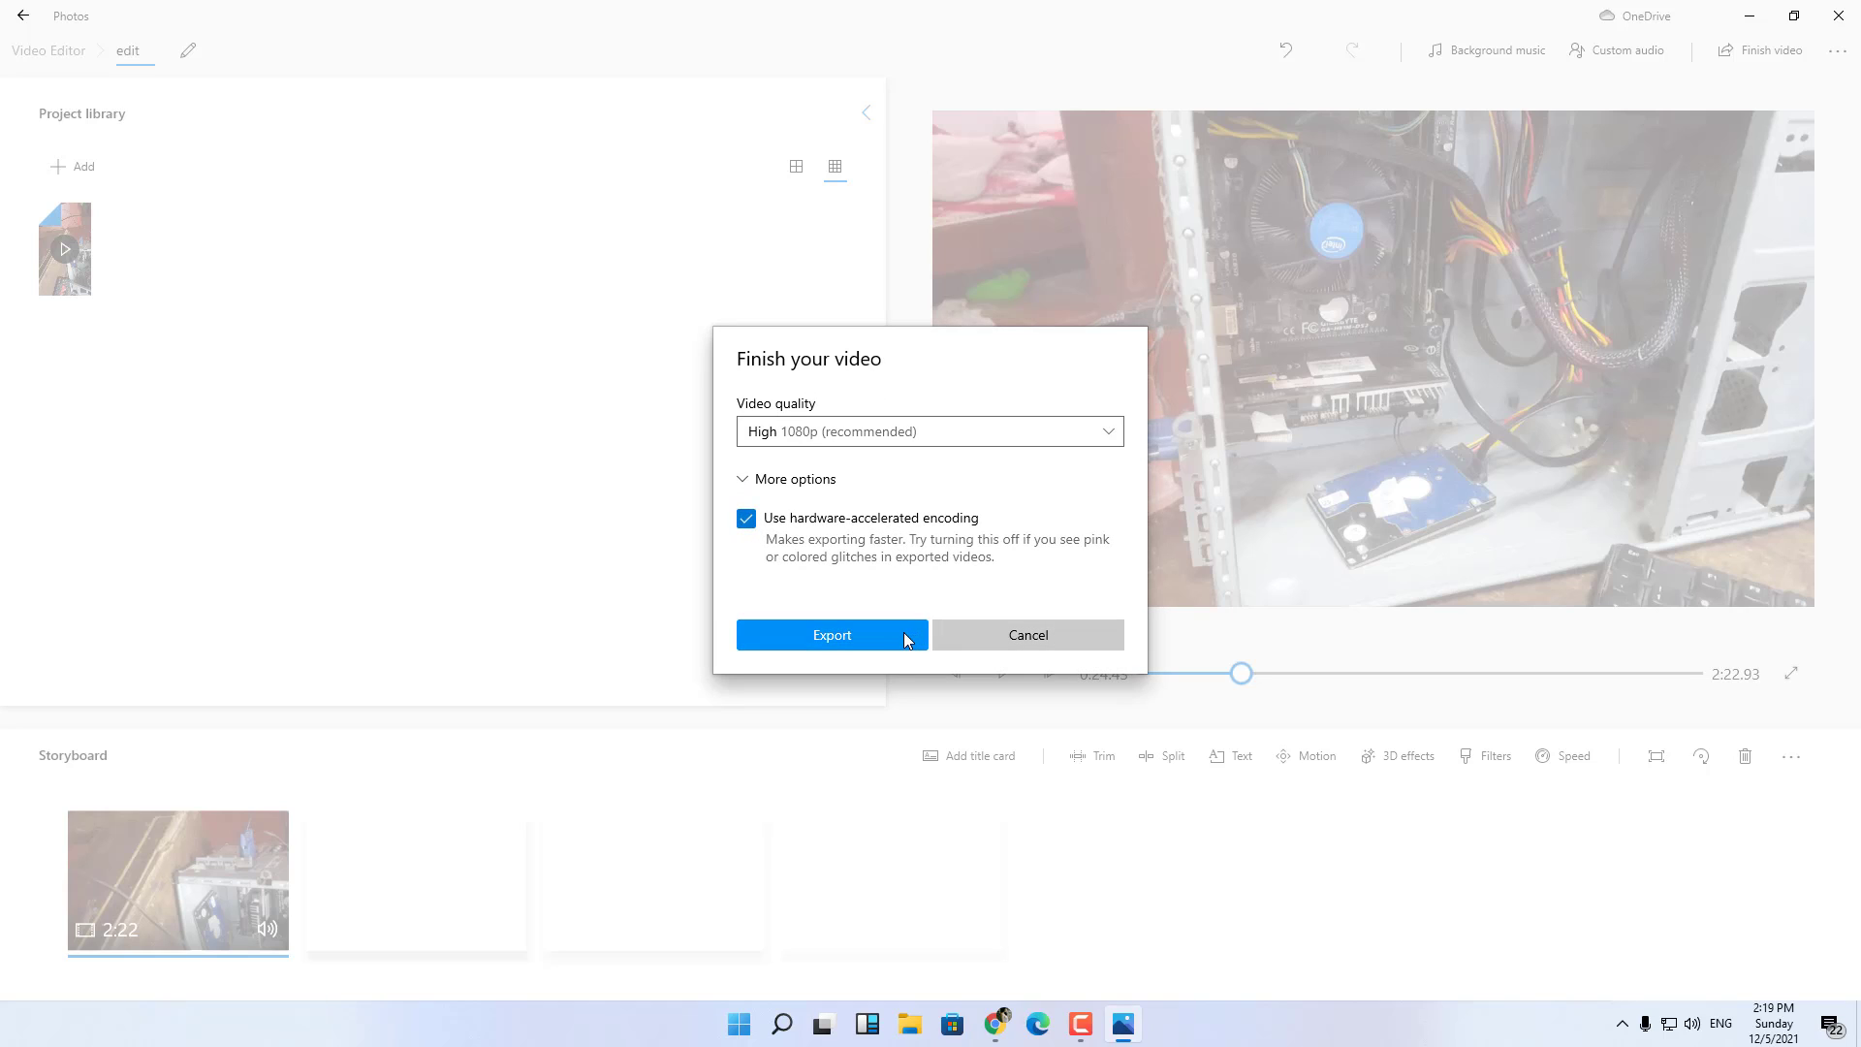
{"action": "left_click", "coordinate": [832, 633]}
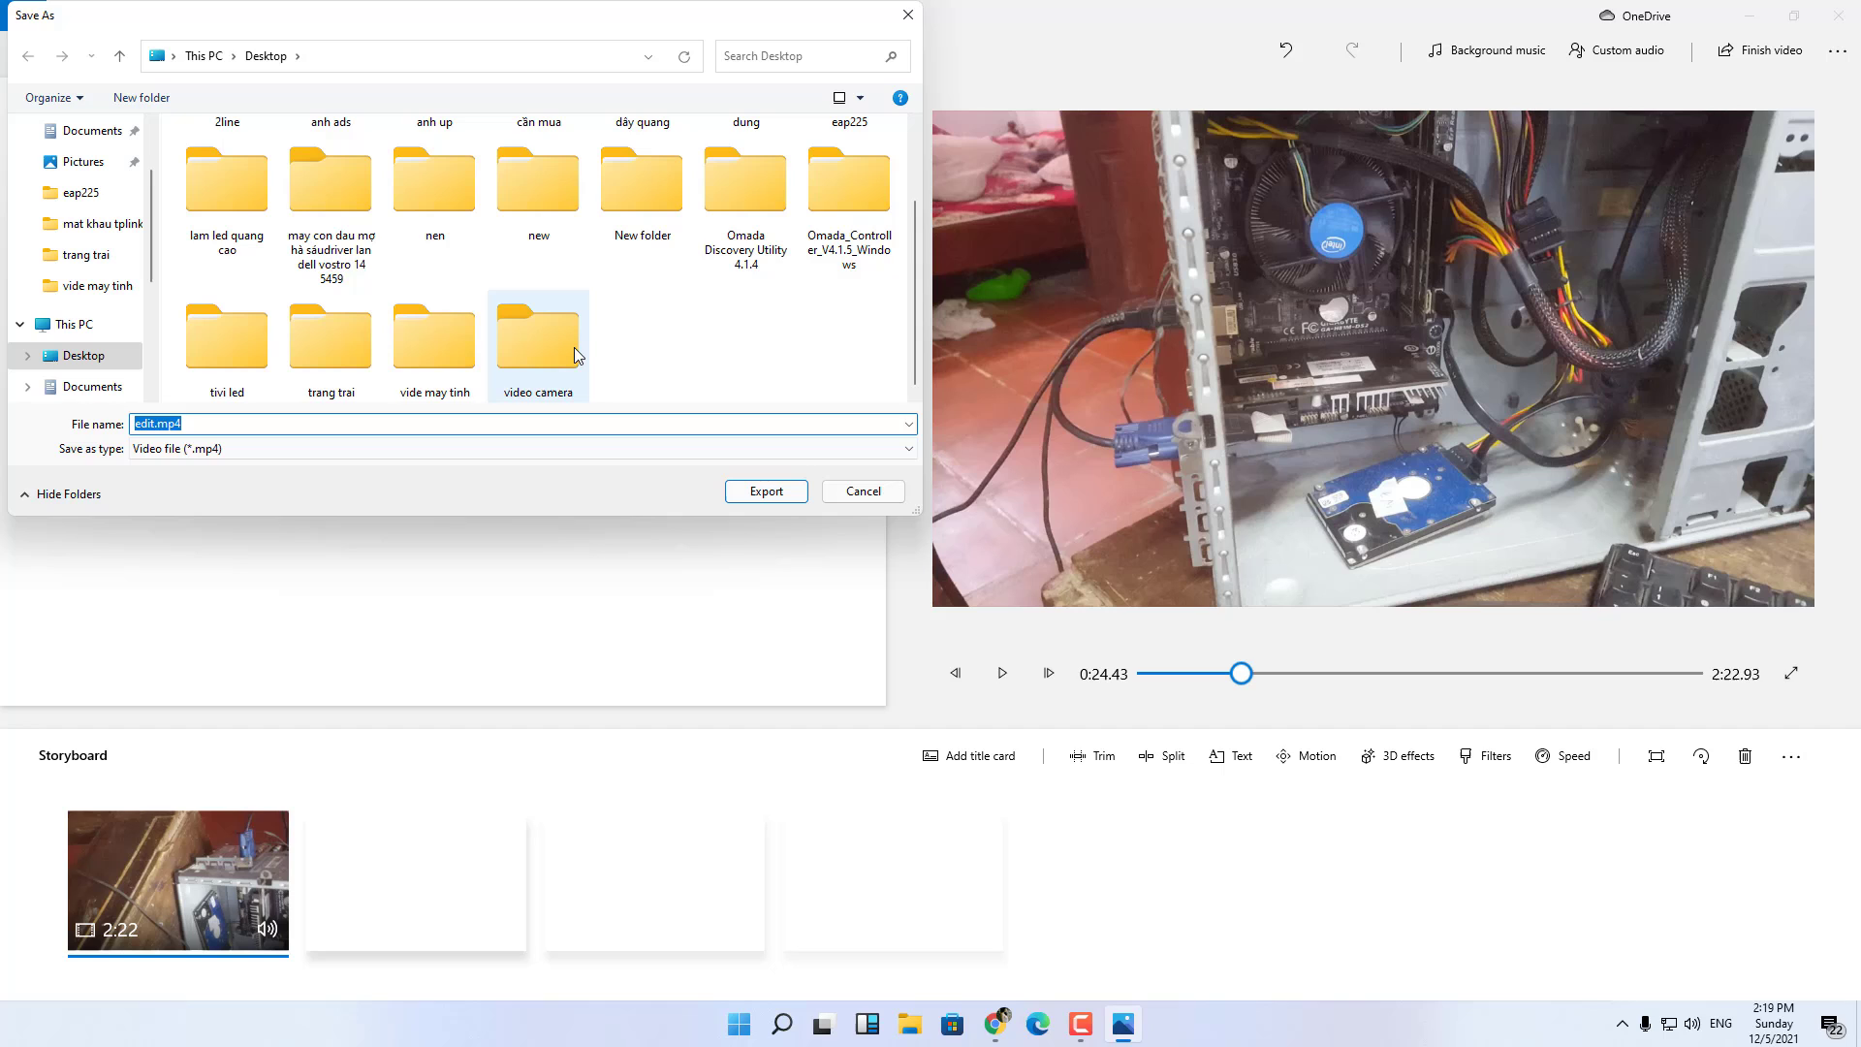
Export the video as edit.mp4 into the vide may tinh desktop folder and wait for it to finish.
{"action": "double_click", "coordinate": [432, 337]}
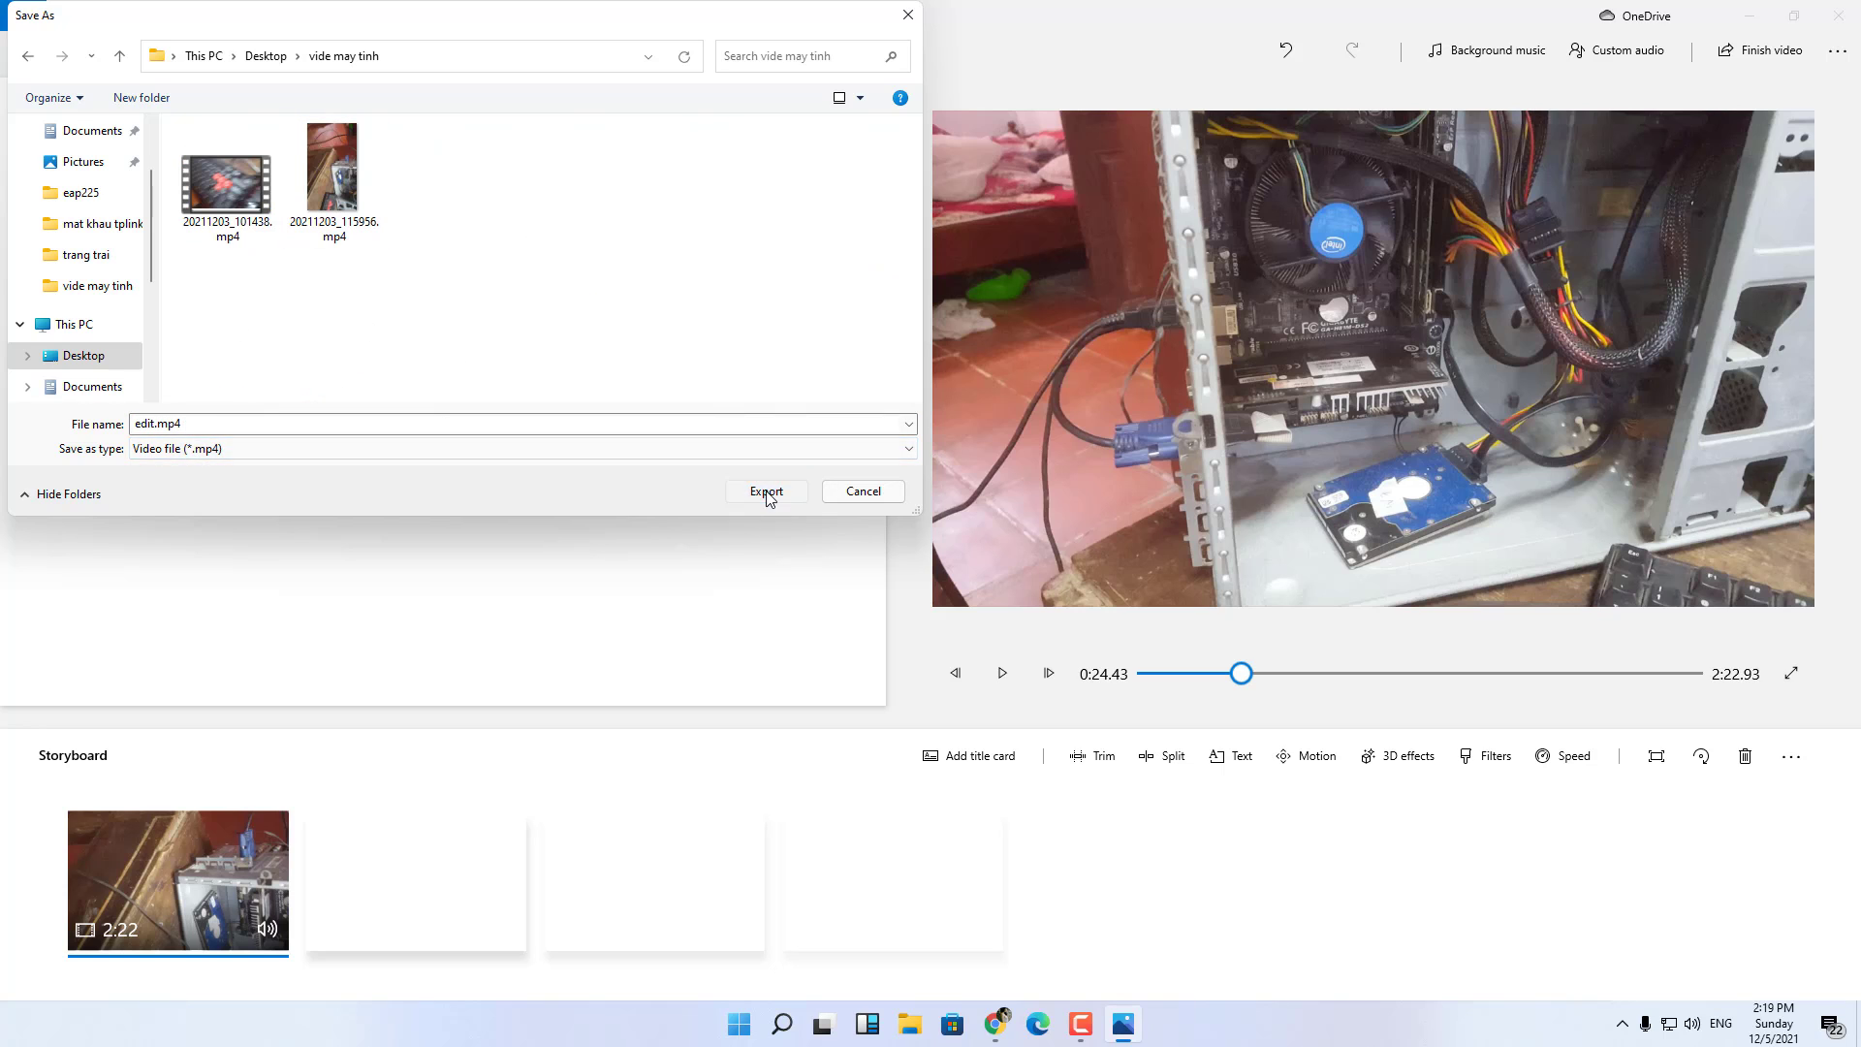
{"action": "left_click", "coordinate": [767, 490]}
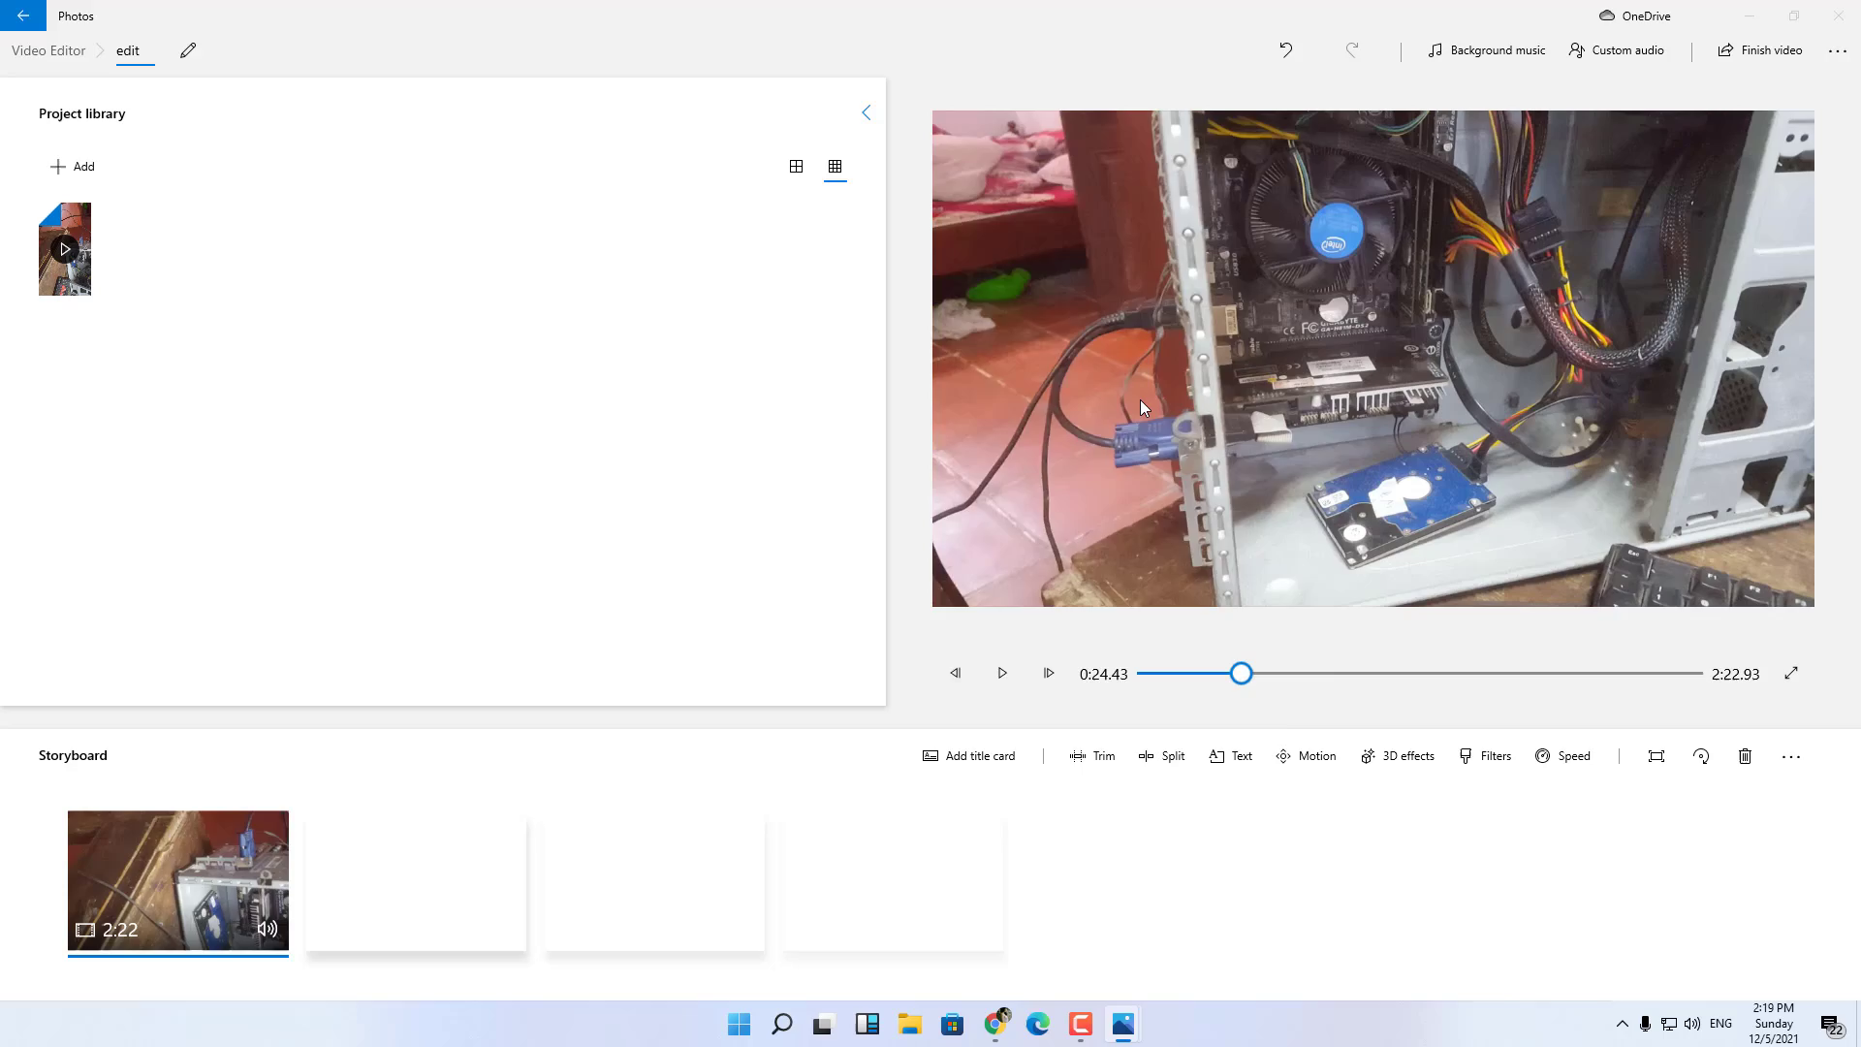
{"action": "left_click", "coordinate": [1768, 50]}
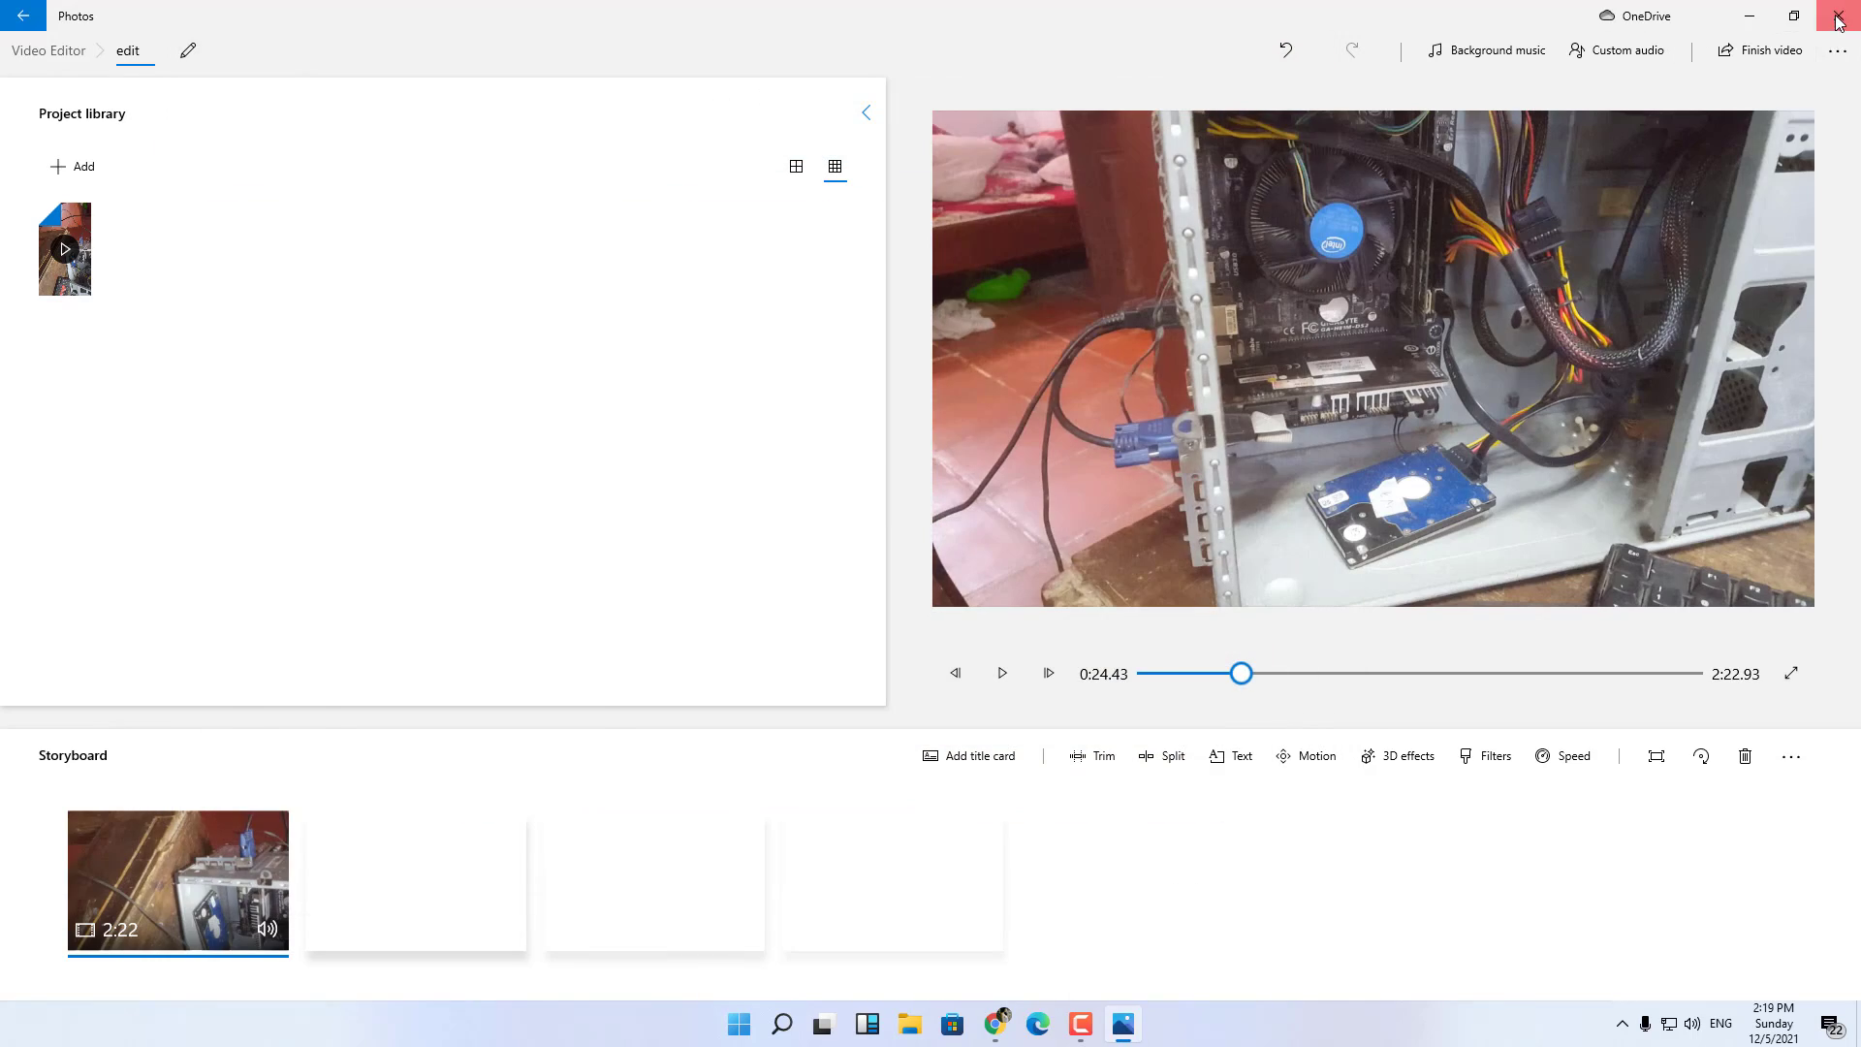
Close Photos and select the exported edit.mp4 inside the vide may tinh folder in File Explorer.
{"action": "left_click", "coordinate": [1838, 21]}
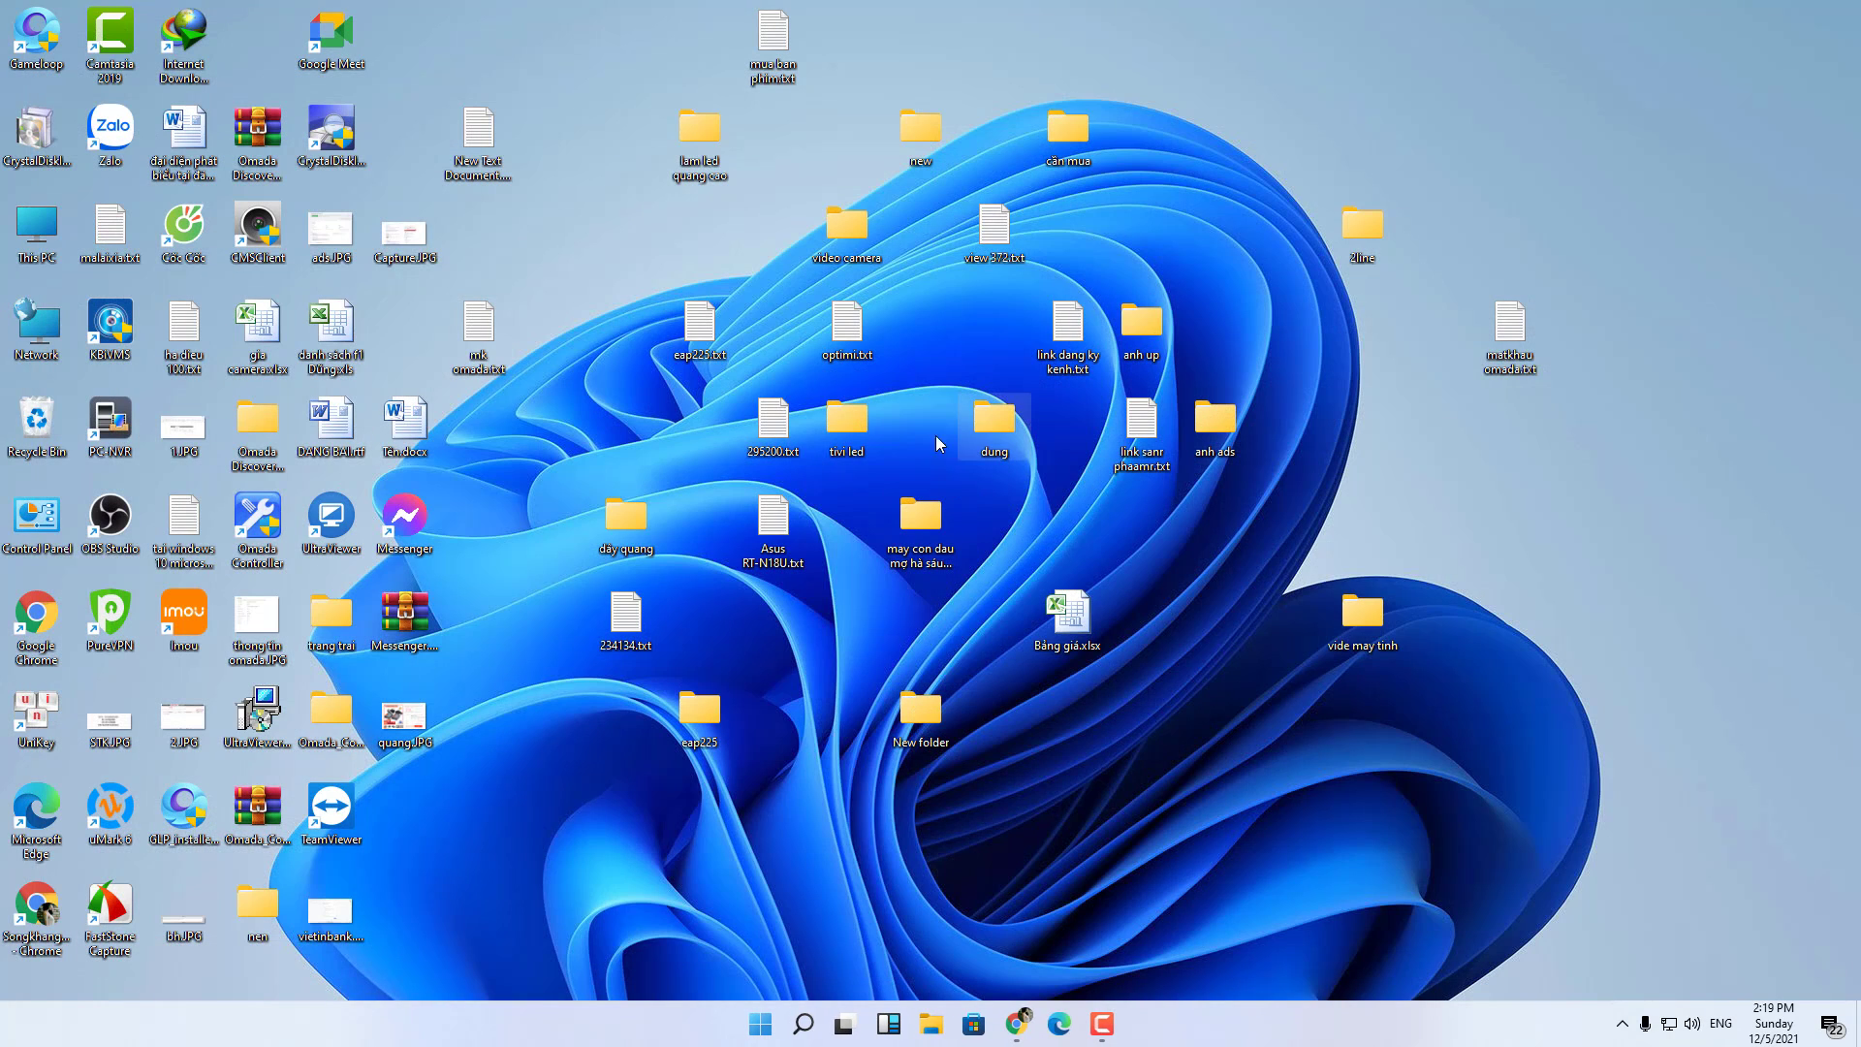
{"action": "double_click", "coordinate": [1361, 617]}
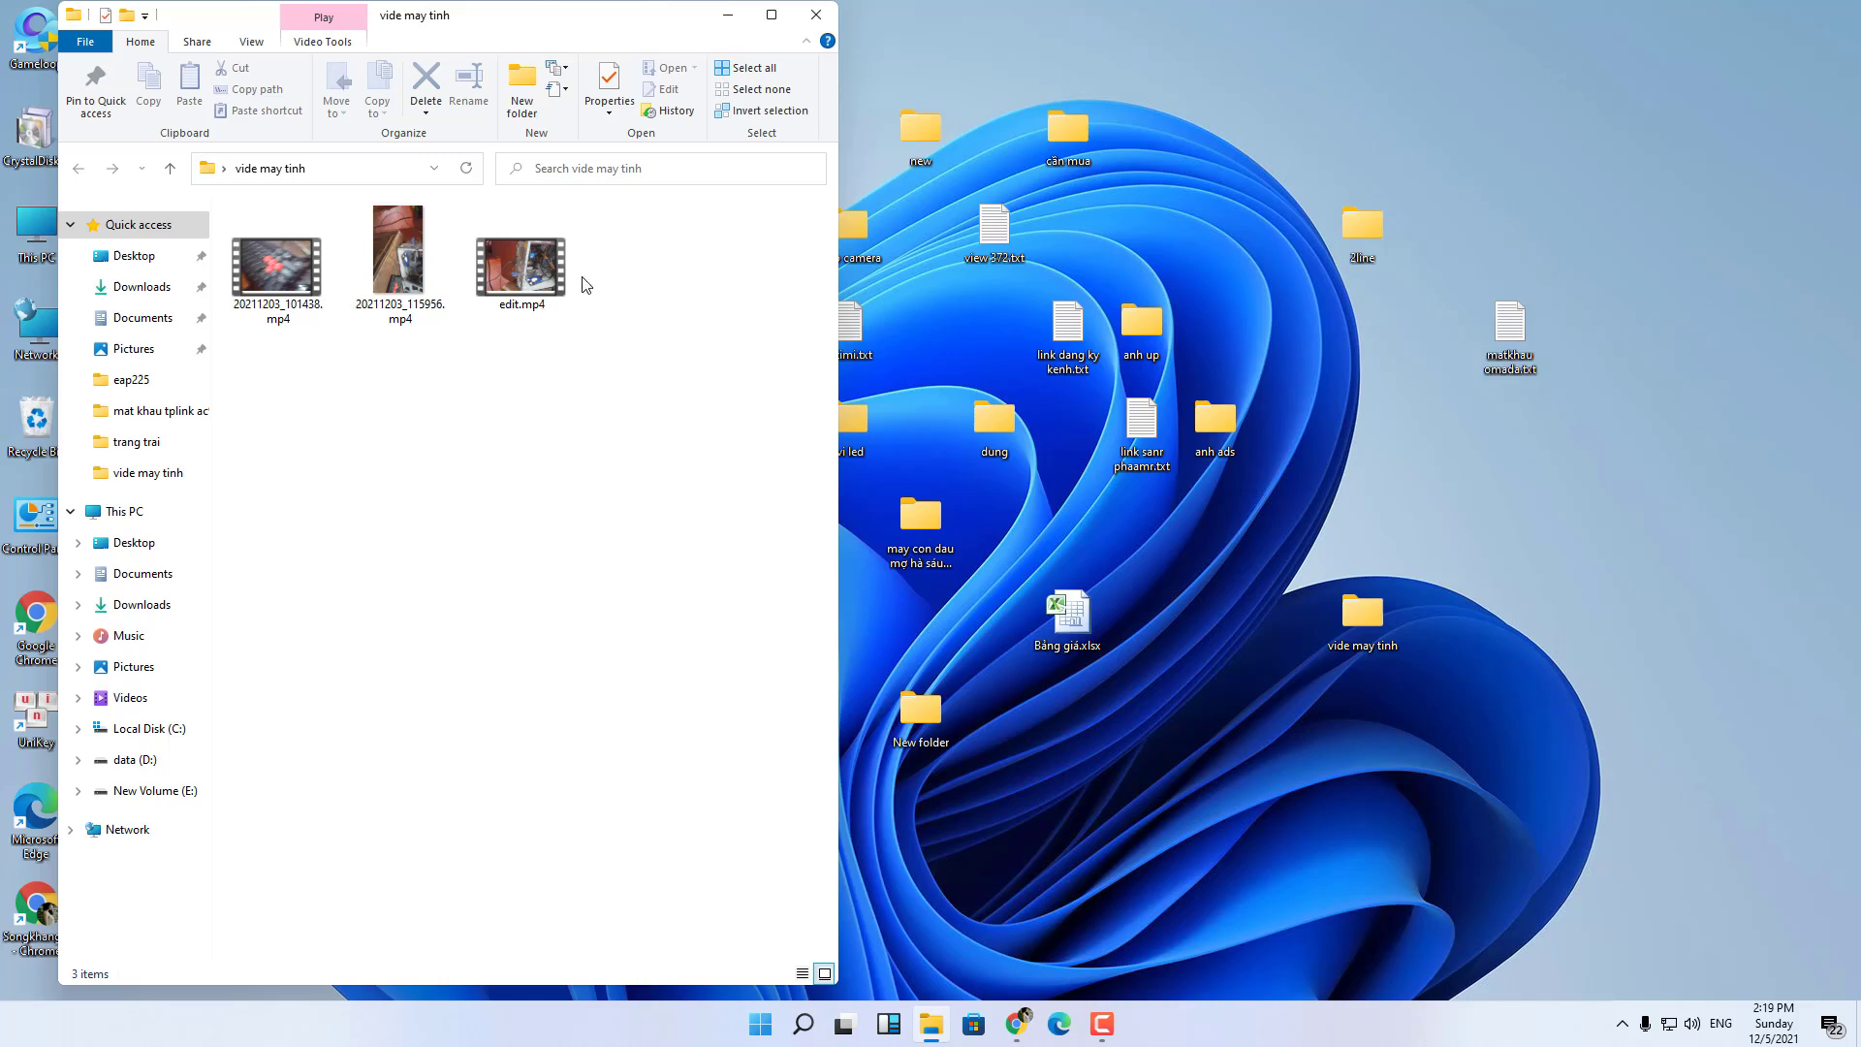
{"action": "left_click", "coordinate": [520, 250]}
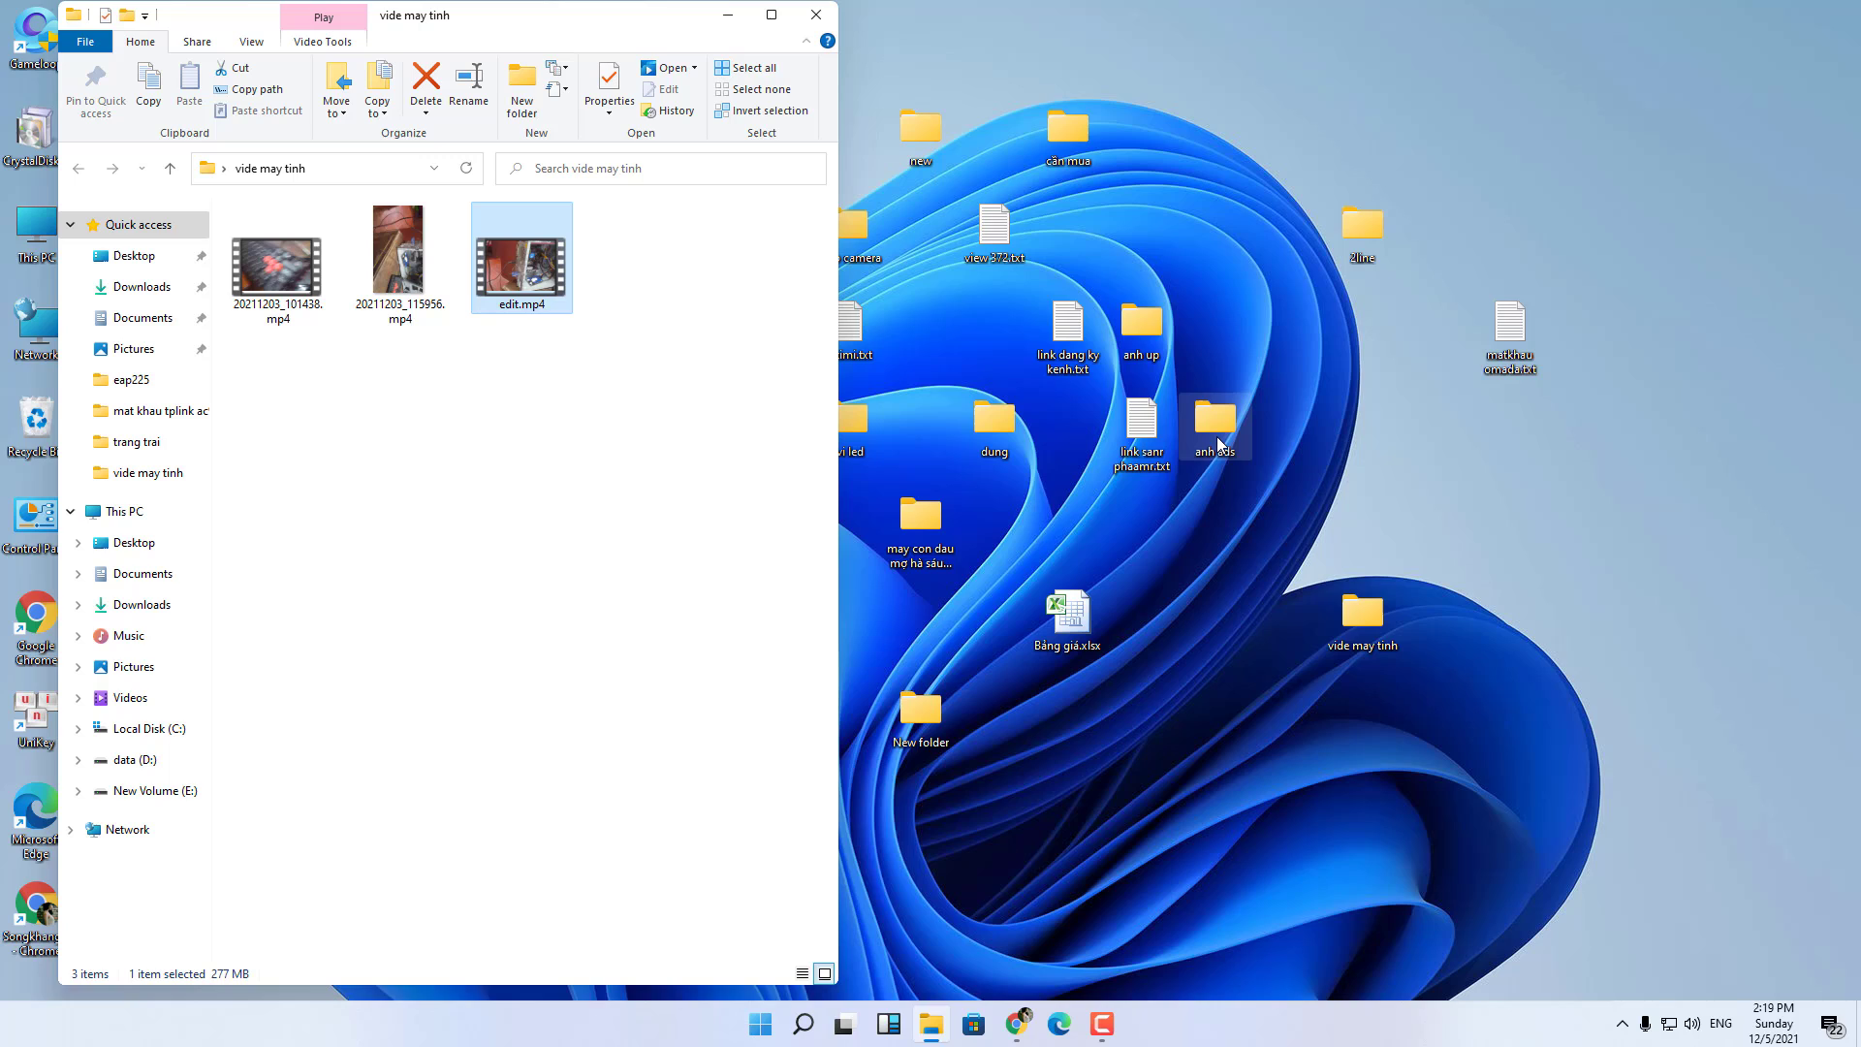
{"action": "mouse_move", "coordinate": [1223, 436]}
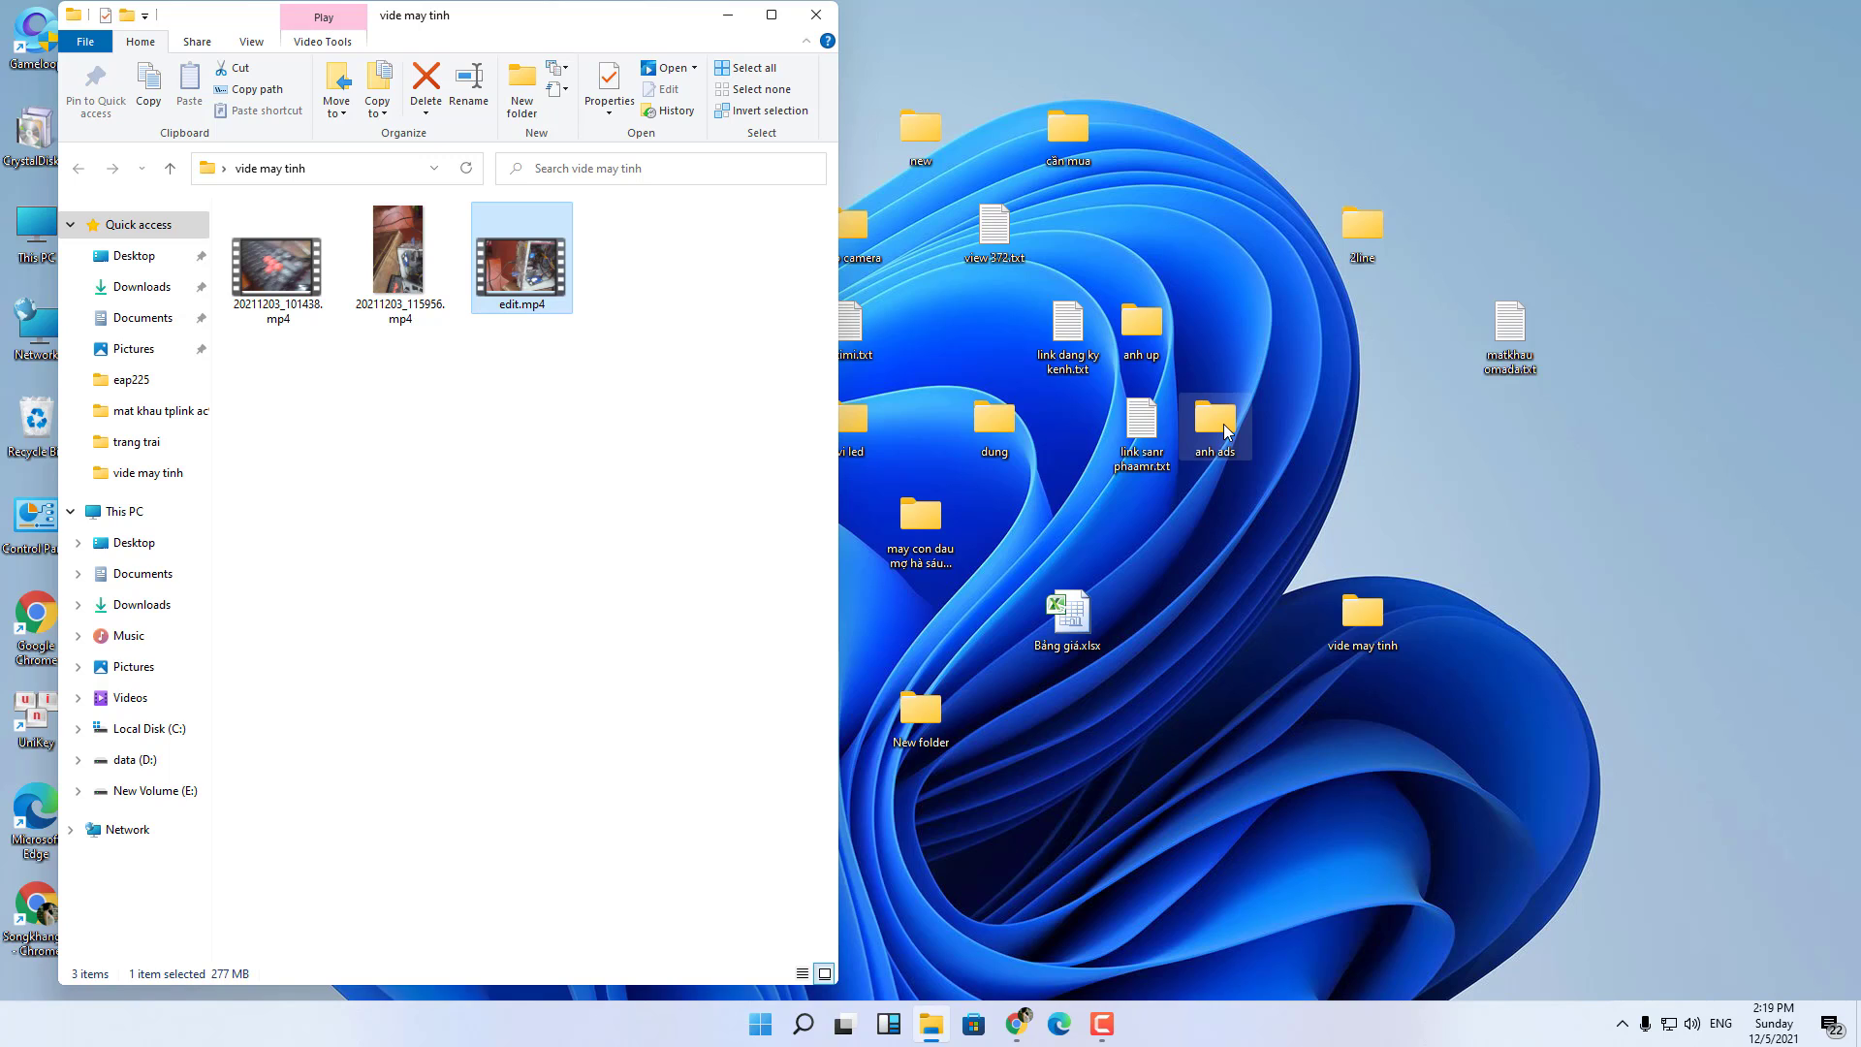